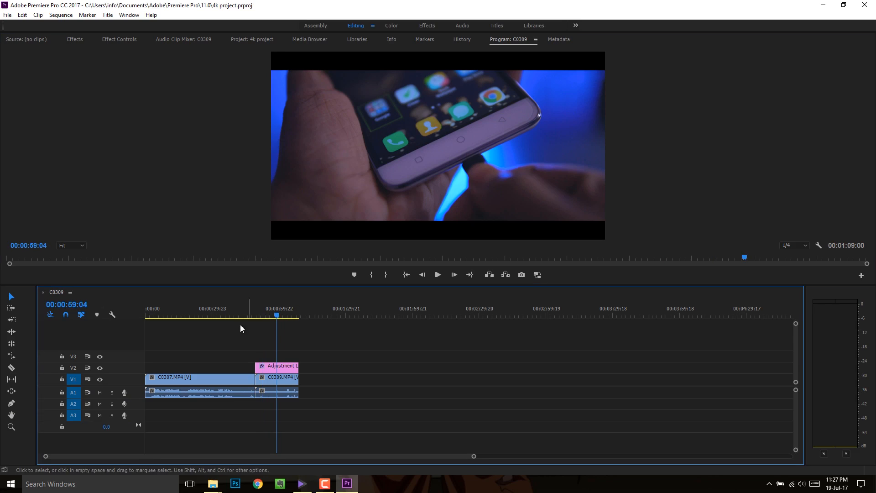
{"action": "mouse_move", "coordinate": [170, 371]}
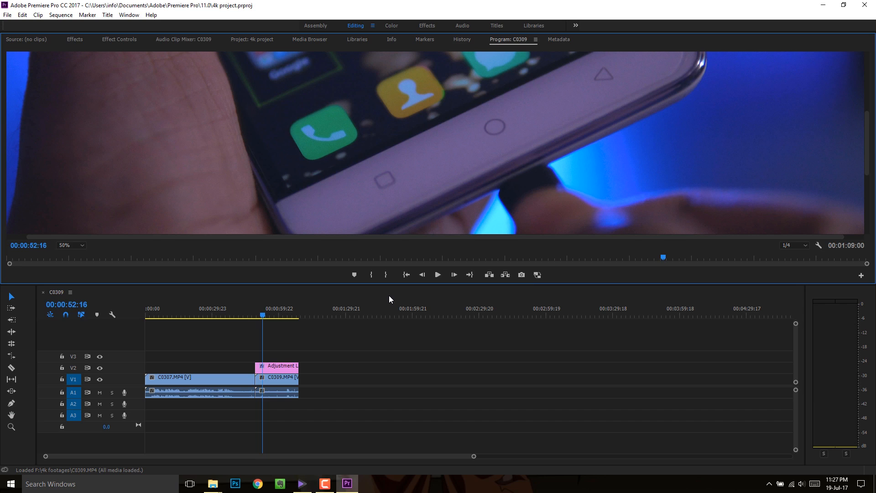
{"action": "mouse_move", "coordinate": [148, 278]}
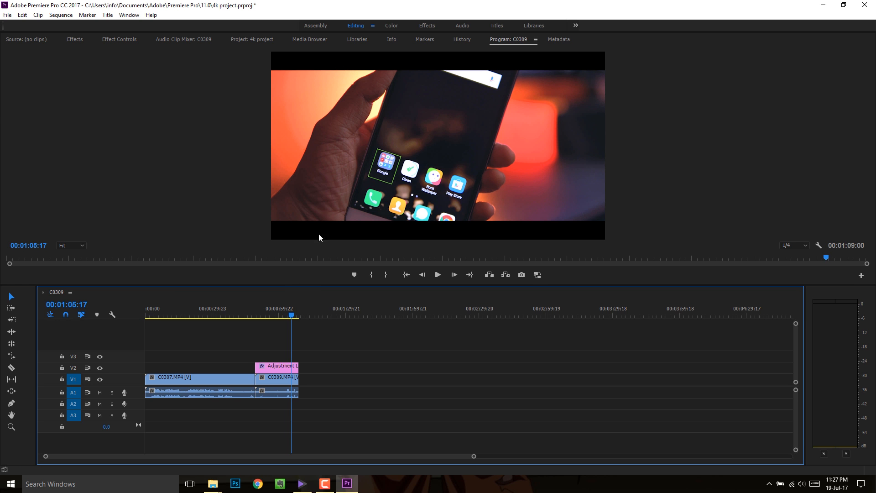
{"action": "mouse_move", "coordinate": [327, 79]}
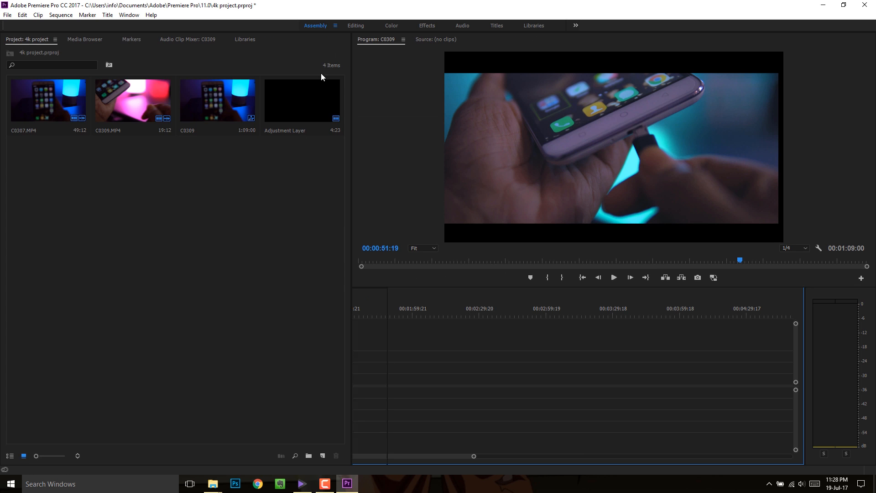
Step: Show the Project panel with the 4K clips, sequence and adjustment layer beside the timeline
{"action": "double_click", "coordinate": [218, 101]}
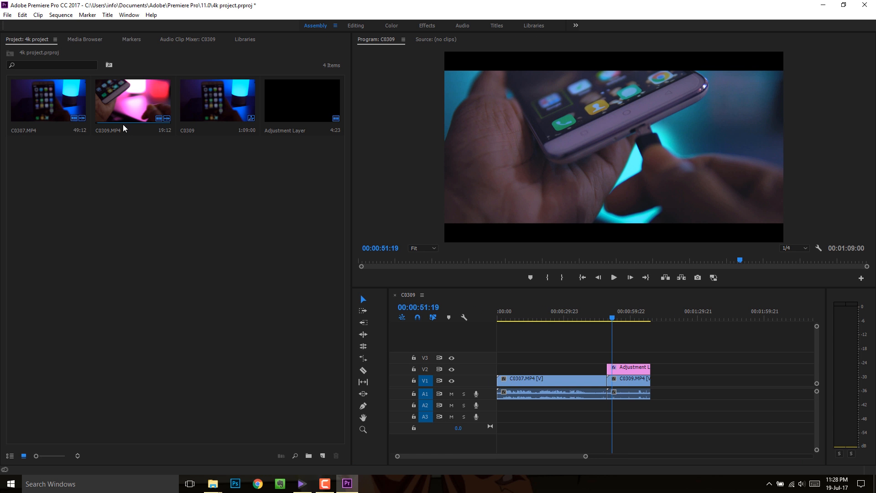
{"action": "mouse_move", "coordinate": [188, 149]}
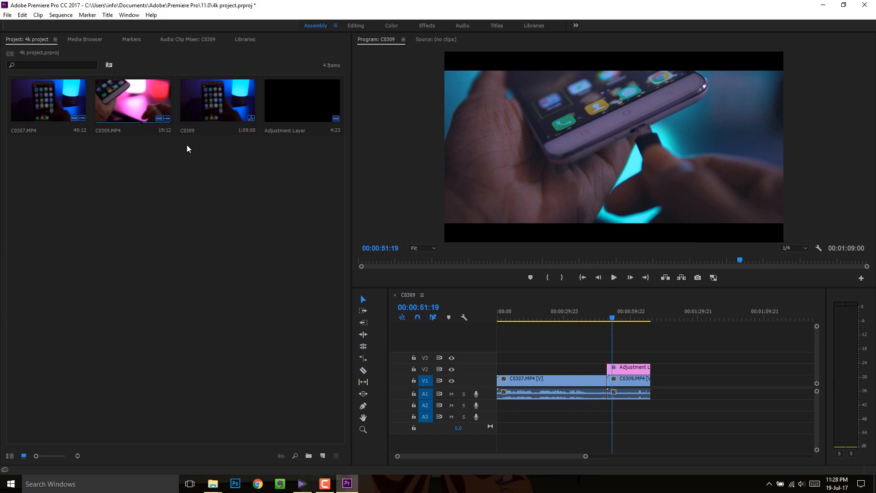
{"action": "mouse_move", "coordinate": [301, 120]}
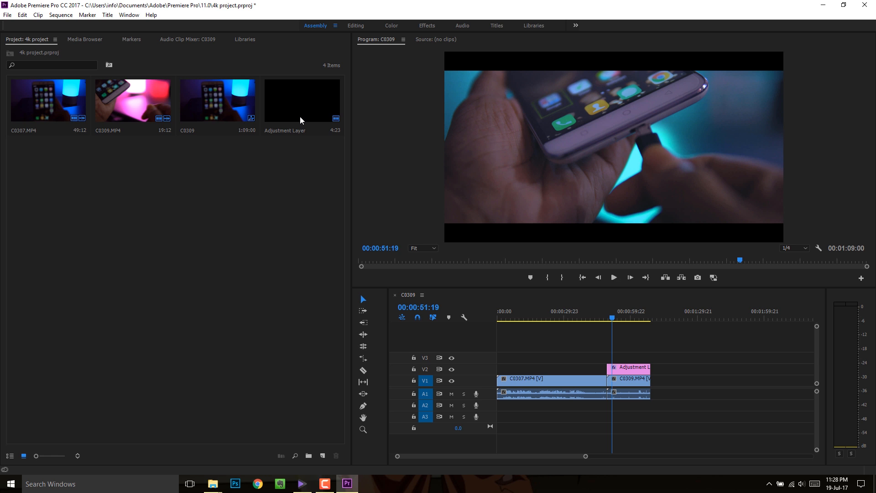
{"action": "mouse_move", "coordinate": [194, 124]}
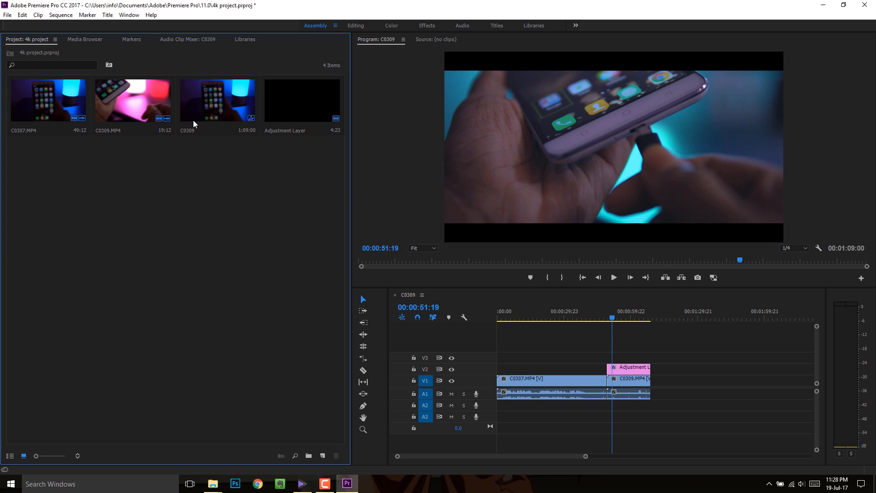
{"action": "left_click", "coordinate": [217, 101]}
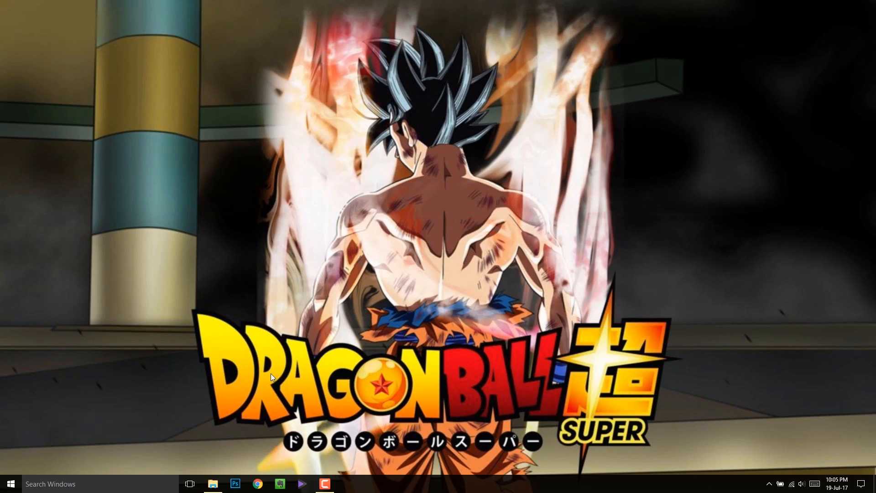
Step: Show the Details properties of C0307.MP4, revealing its 558 MB size
{"action": "right_click", "coordinate": [247, 145]}
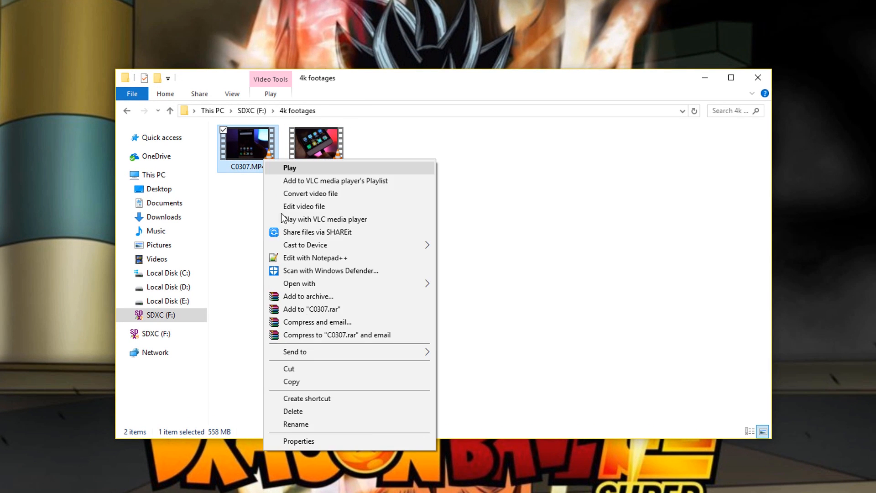
{"action": "left_click", "coordinate": [299, 440]}
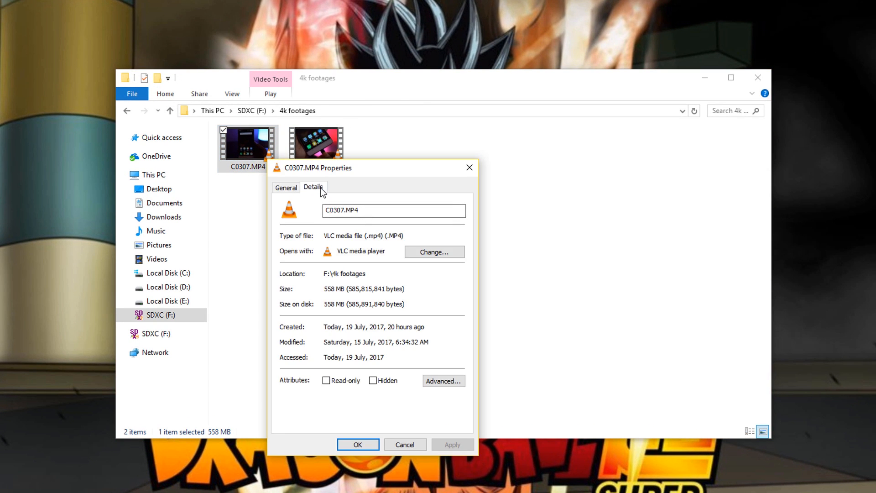
{"action": "left_click", "coordinate": [313, 187]}
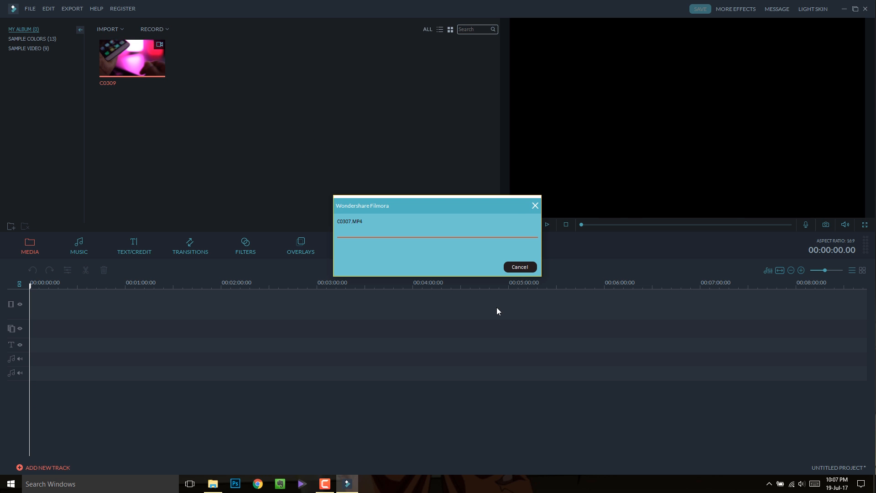
Step: Import C0307.MP4 into My Album and check a clip's properties show 3840 X 2160
{"action": "left_click", "coordinate": [38, 170]}
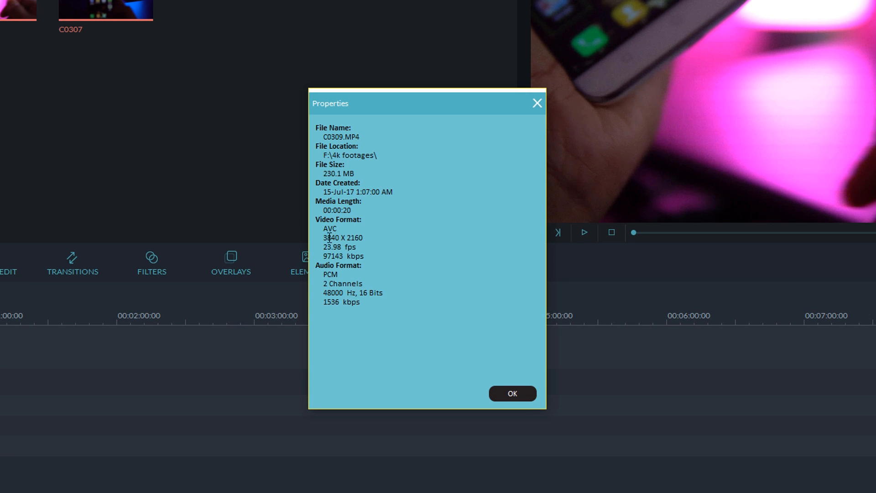
{"action": "left_click", "coordinate": [511, 393]}
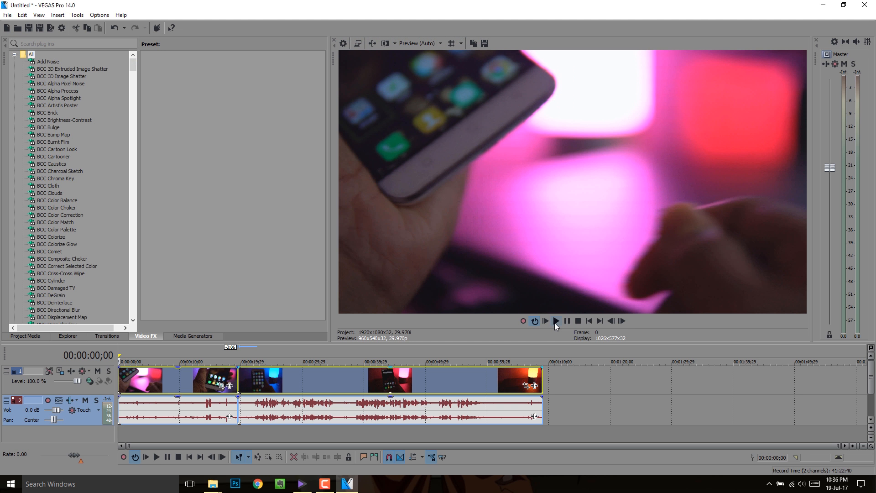
{"action": "left_click", "coordinate": [556, 320]}
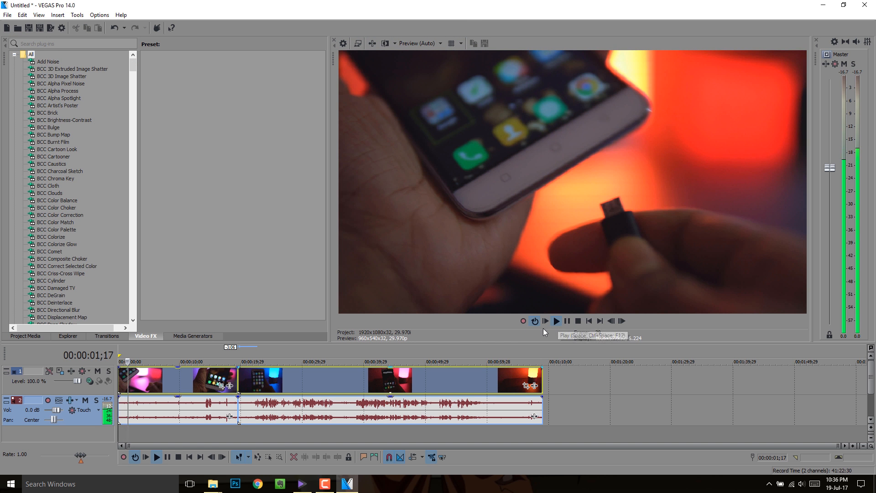
{"action": "left_click", "coordinate": [556, 321]}
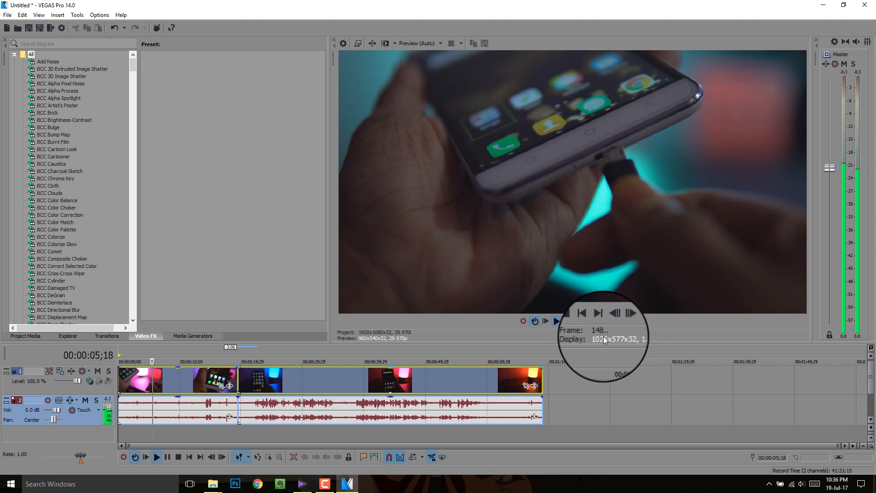
{"action": "left_click", "coordinate": [555, 320]}
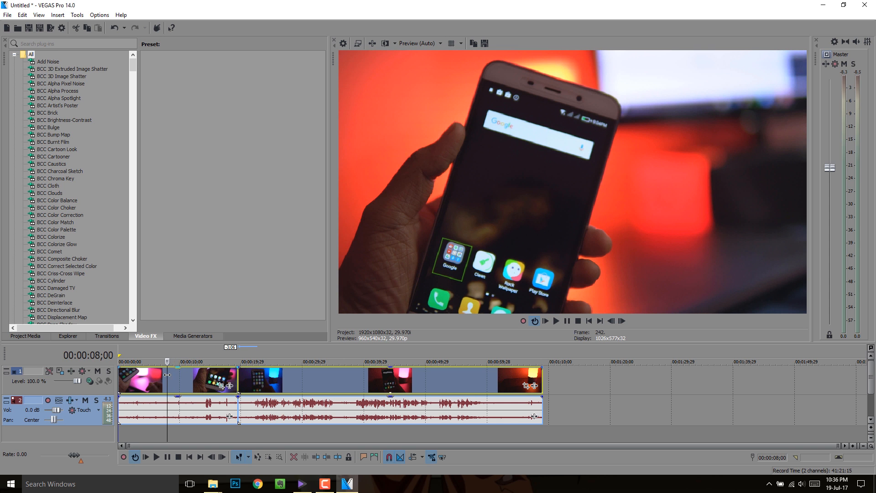
{"action": "left_click", "coordinate": [312, 362]}
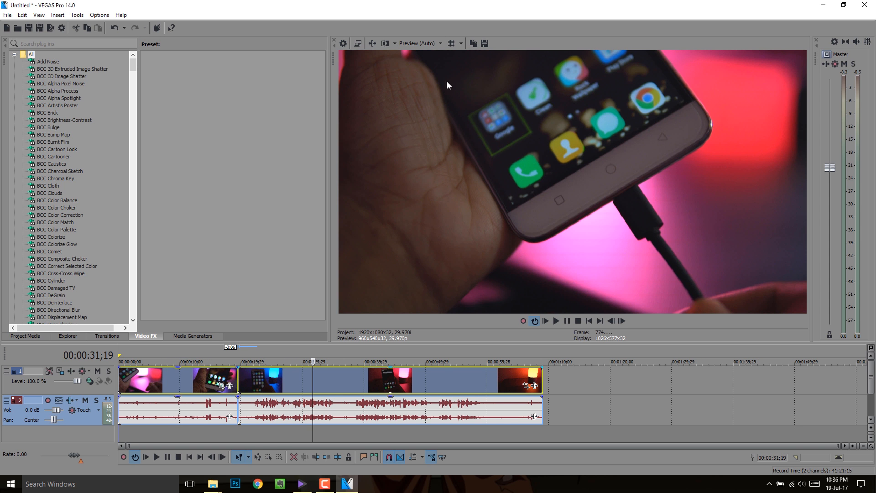
{"action": "left_click", "coordinate": [418, 43]}
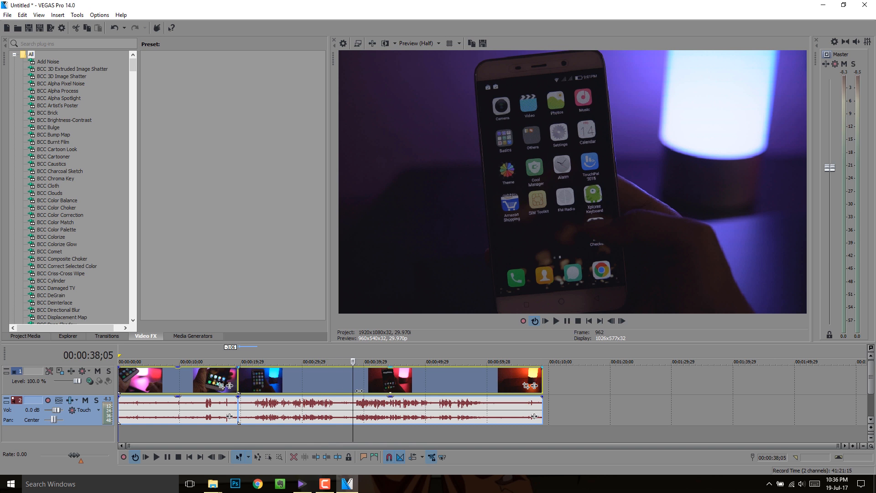
{"action": "left_click", "coordinate": [346, 484]}
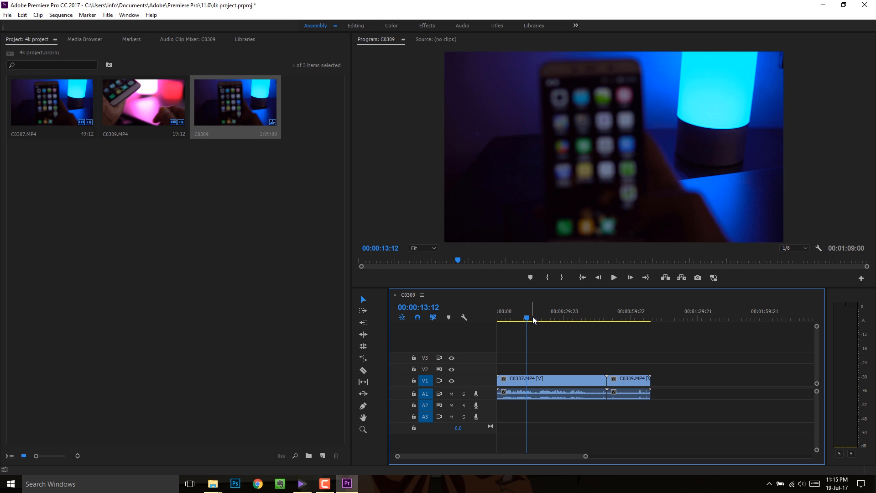
{"action": "mouse_move", "coordinate": [581, 321]}
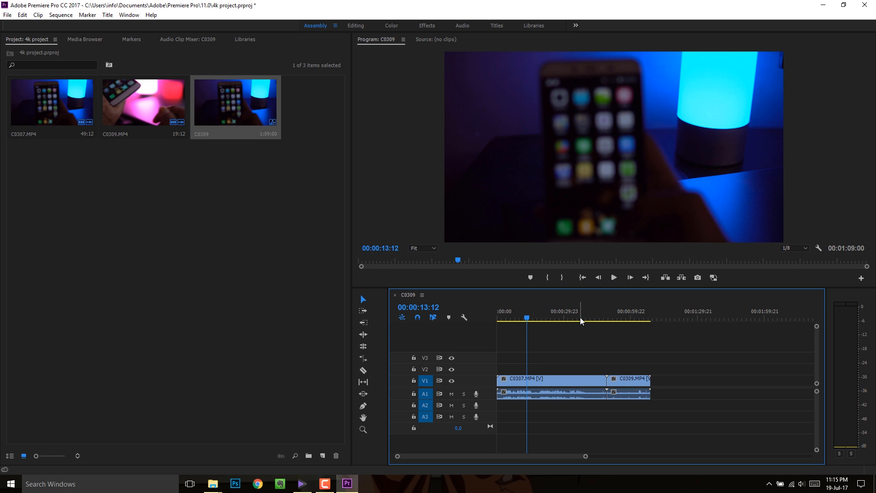
{"action": "left_click", "coordinate": [566, 319]}
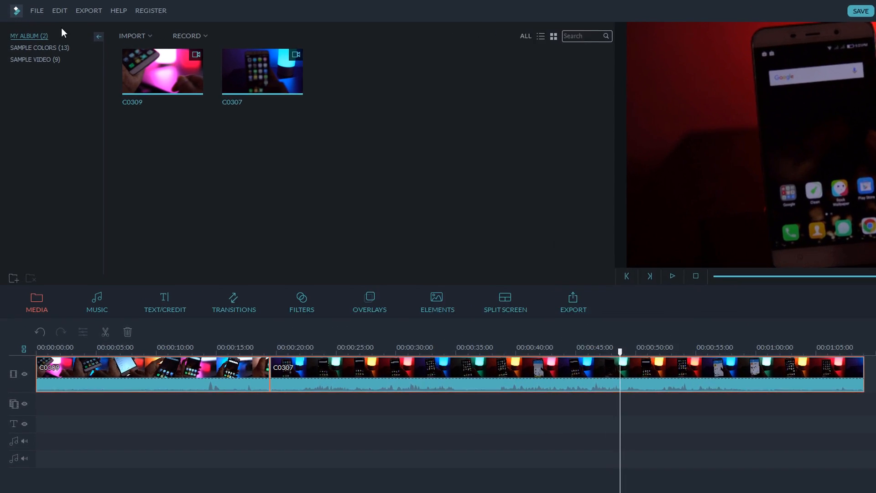
Step: Save the two-clip Filmora project under the name 4K edit
{"action": "left_click", "coordinate": [37, 10]}
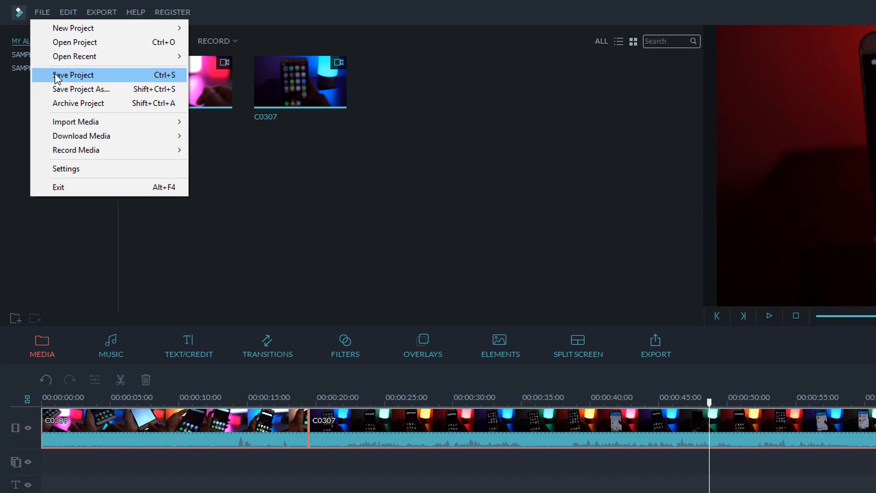
{"action": "left_click", "coordinate": [73, 75]}
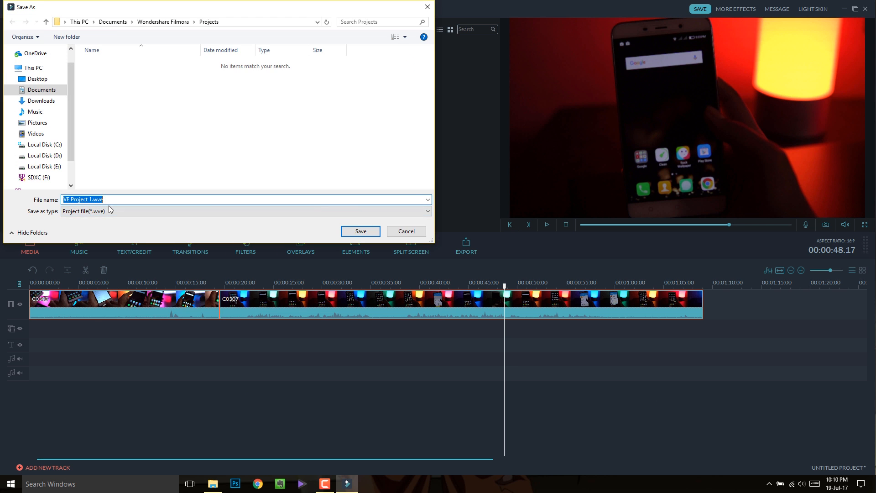
{"action": "type", "text": "4K edit"}
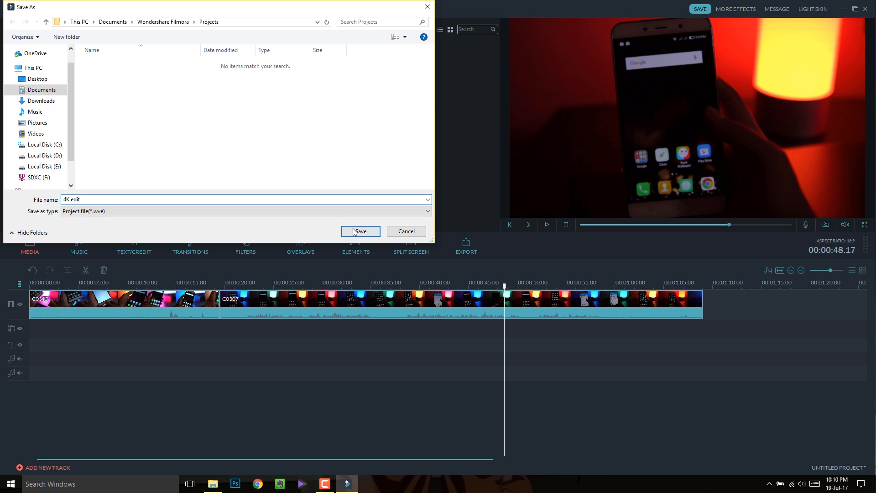
{"action": "left_click", "coordinate": [359, 231]}
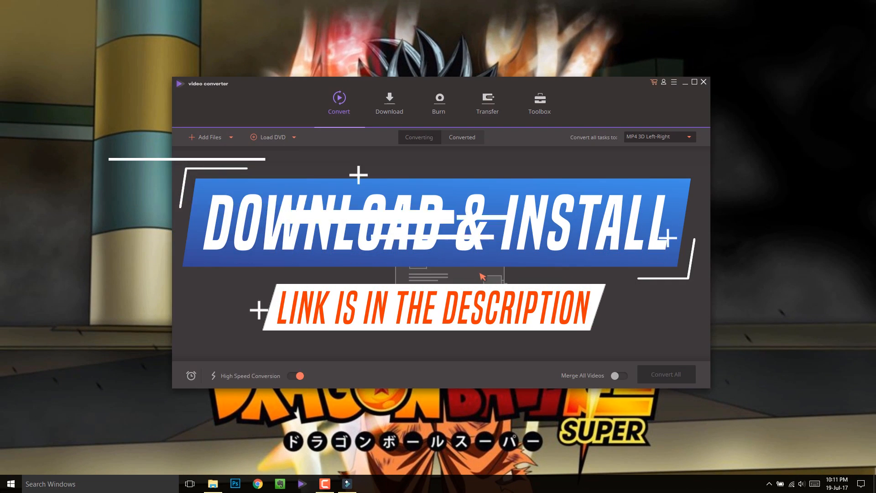
Step: Add C0309.MP4 and C0307.MP4 from the 4k footages folder to the conversion queue
{"action": "left_click", "coordinate": [296, 375]}
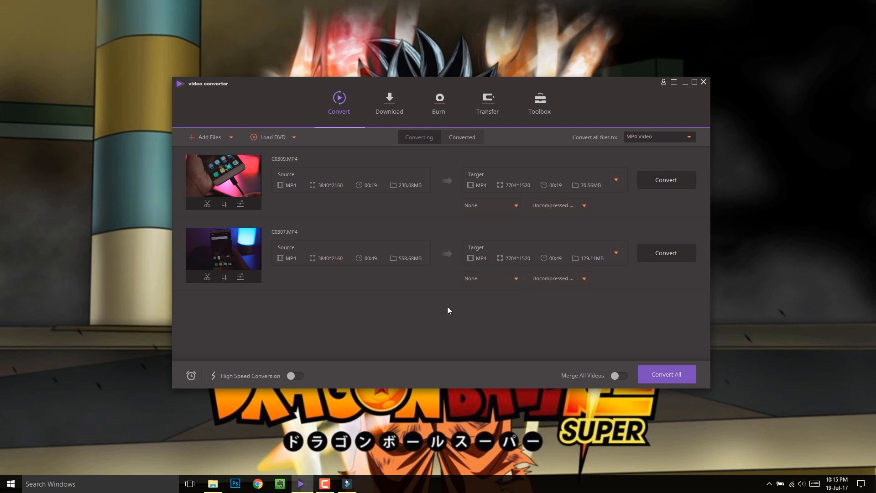
Step: Customise the Same as source MP4 preset and title it 4k Downgrade
{"action": "left_click", "coordinate": [658, 136]}
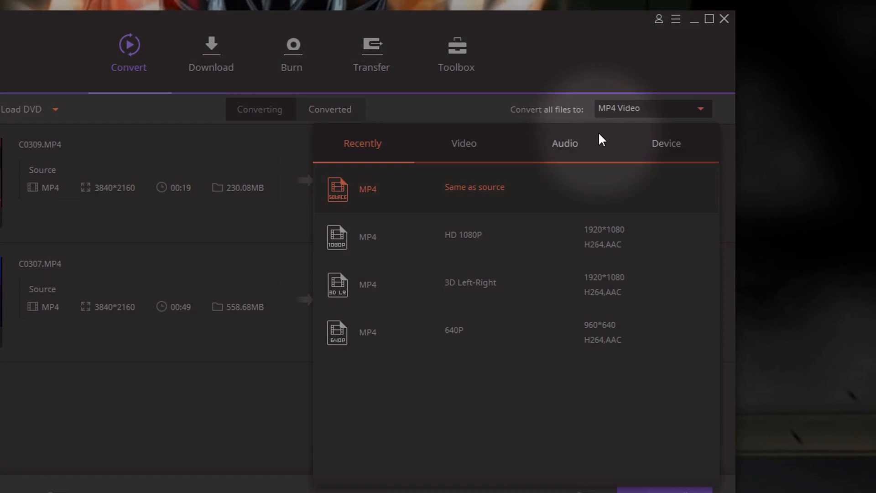
{"action": "left_click", "coordinate": [464, 143]}
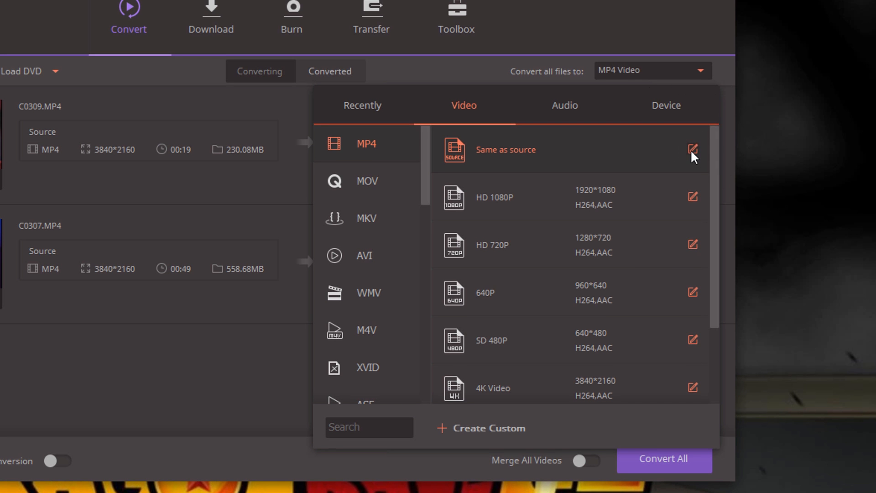
{"action": "left_click", "coordinate": [692, 149]}
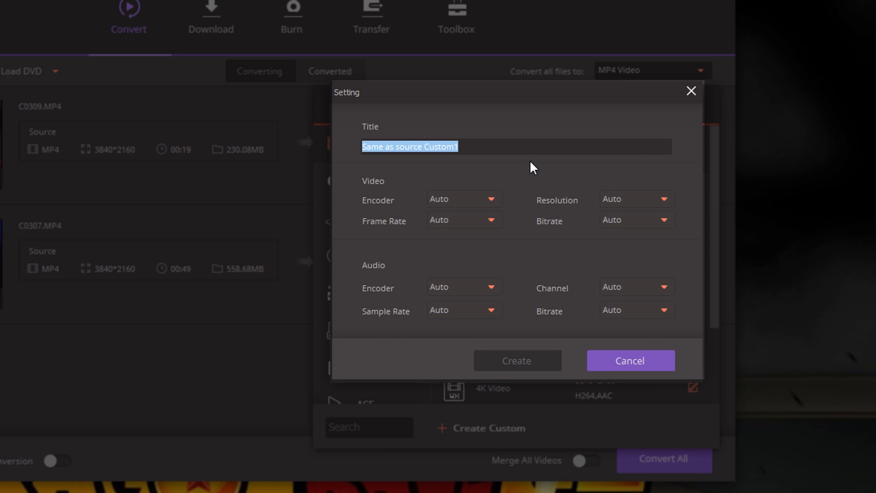
{"action": "type", "text": "4k Downgra"}
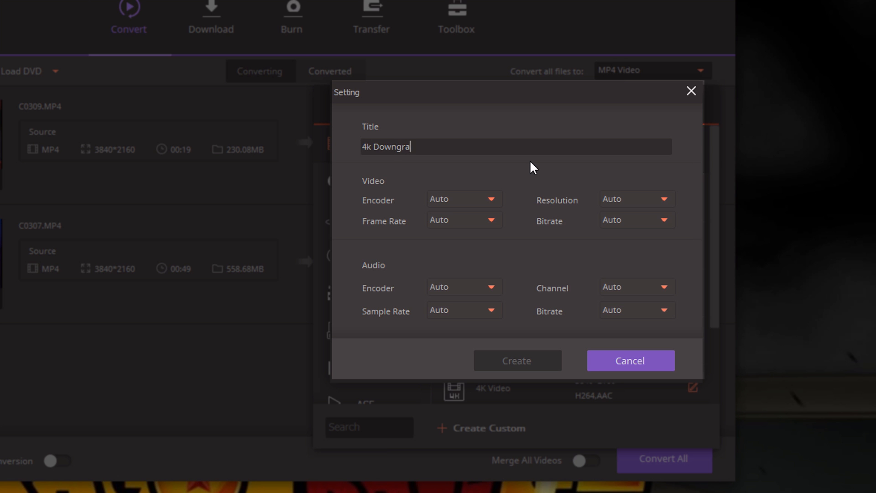
{"action": "type", "text": "de"}
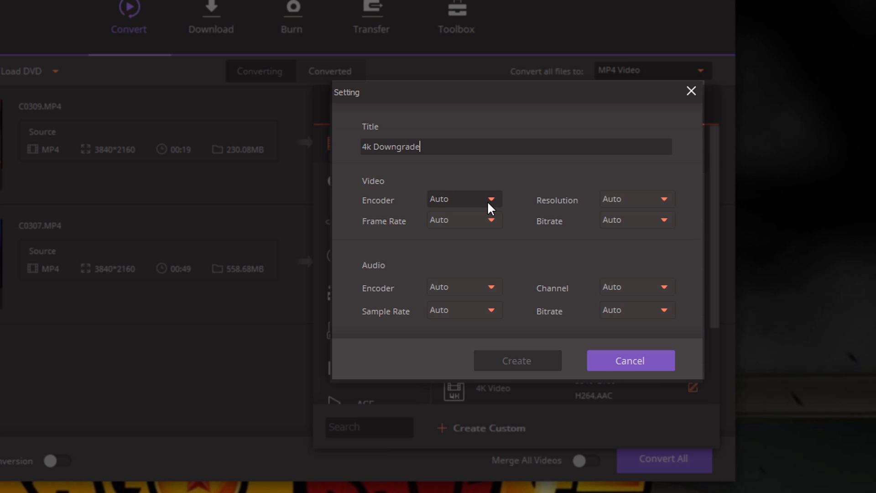
Step: Set the profile to H264 encoding at 1024*600 resolution and 23.97 fps
{"action": "left_click", "coordinate": [490, 199]}
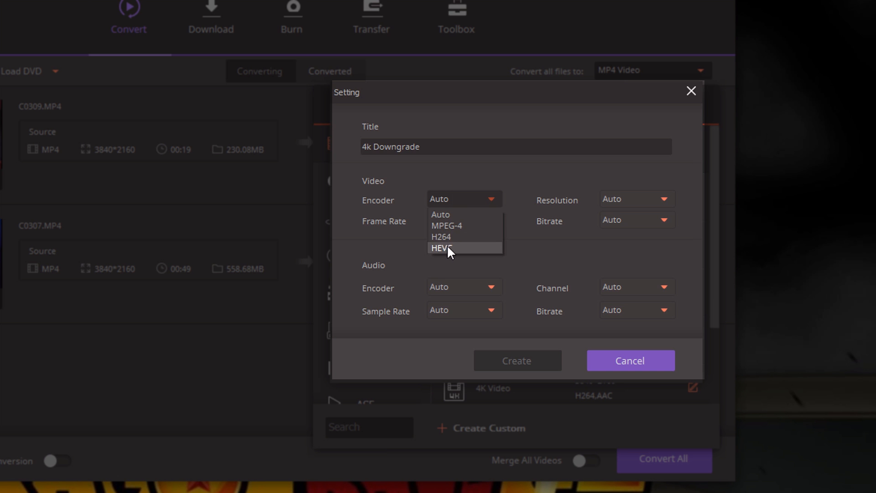
{"action": "left_click", "coordinate": [441, 237]}
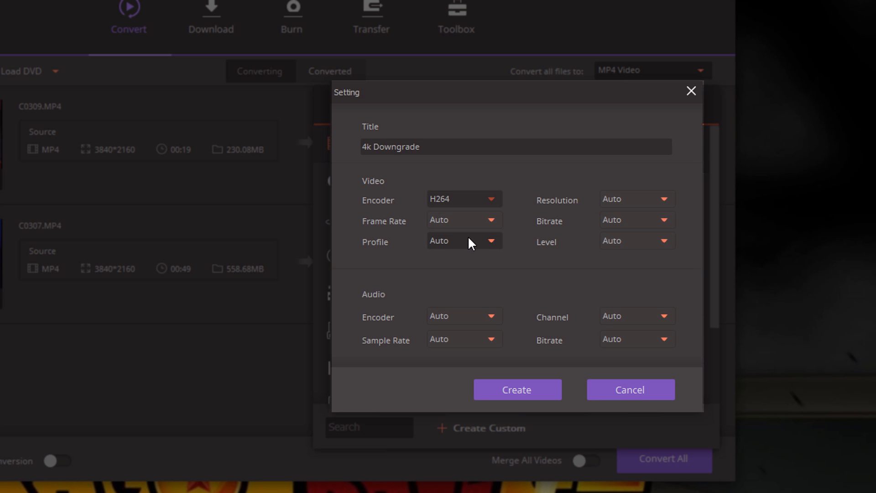
{"action": "left_click", "coordinate": [635, 198]}
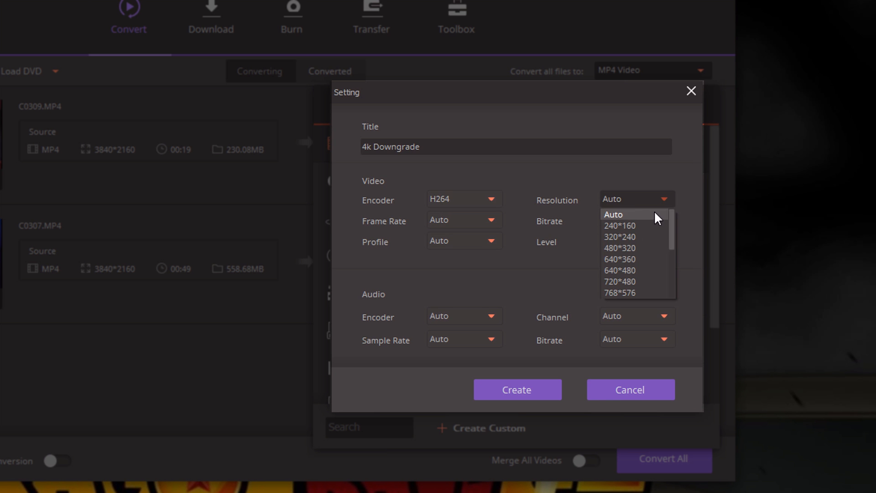
{"action": "scroll", "scroll_direction": "down", "scroll_amount": 3}
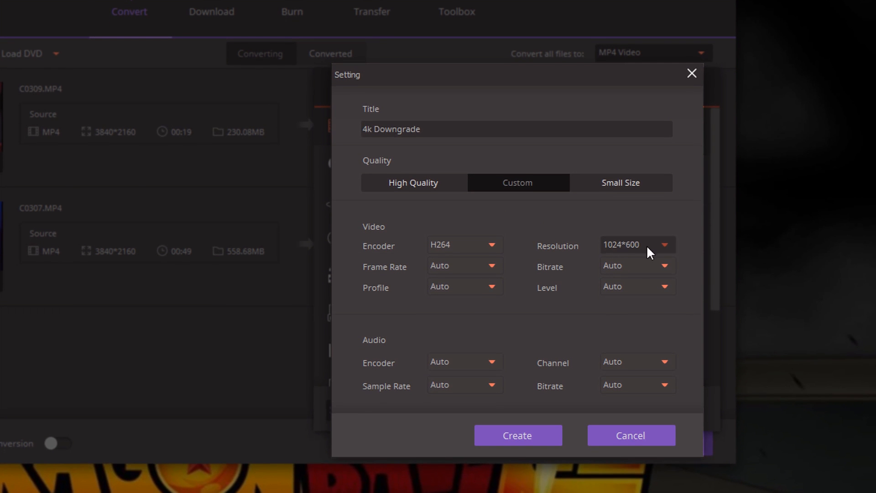
{"action": "left_click", "coordinate": [491, 266]}
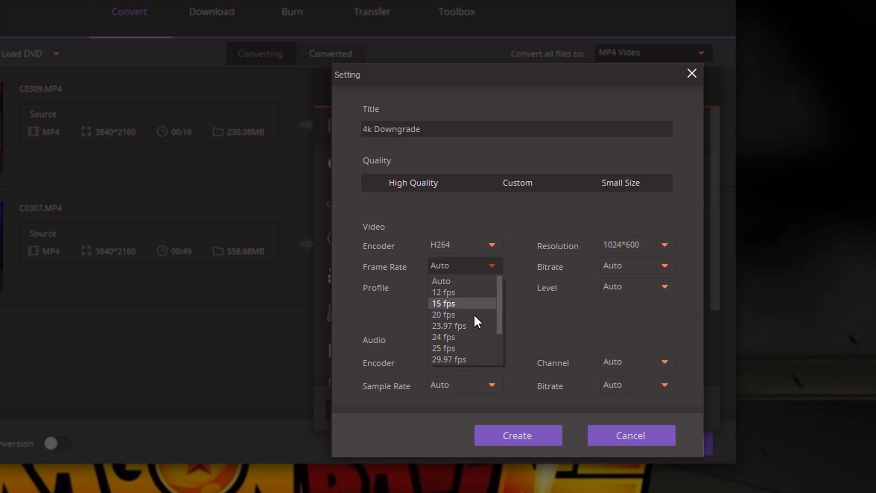
{"action": "mouse_move", "coordinate": [476, 329]}
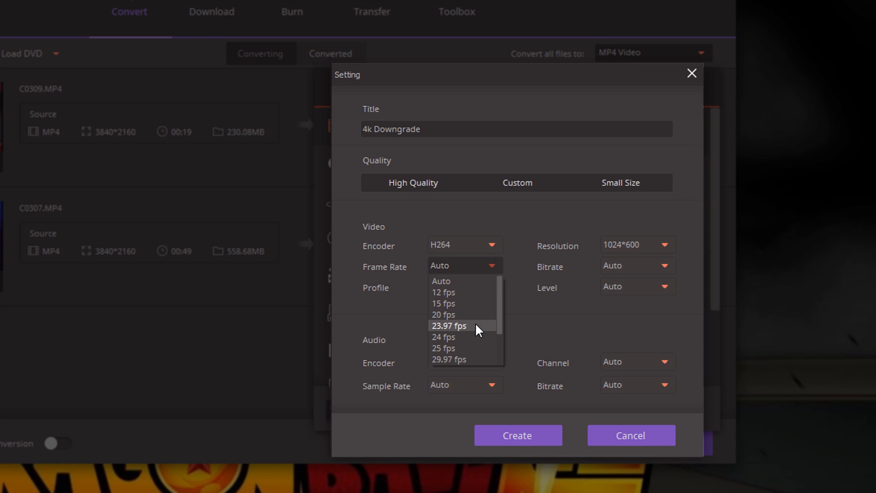
{"action": "mouse_move", "coordinate": [454, 331]}
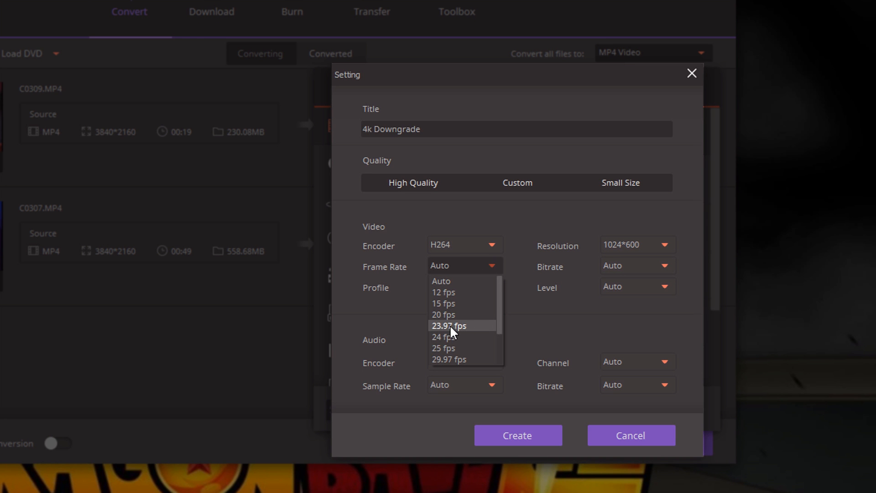
{"action": "mouse_move", "coordinate": [462, 332]}
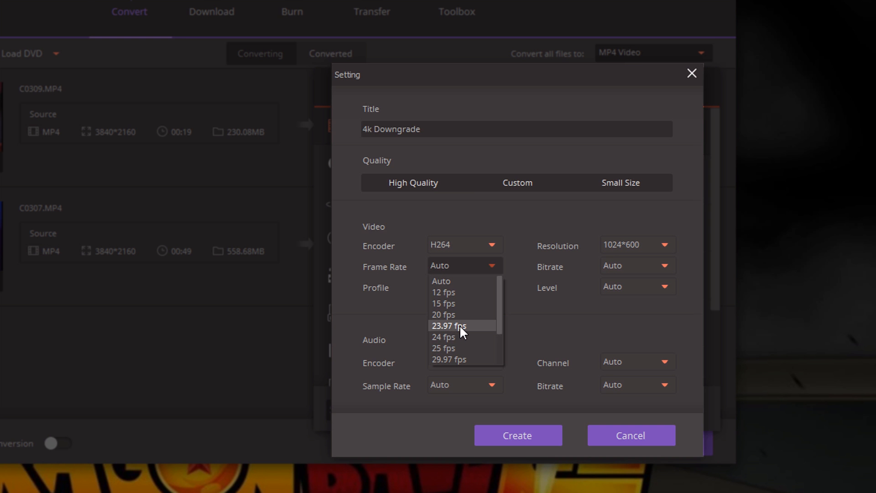
{"action": "left_click", "coordinate": [448, 326]}
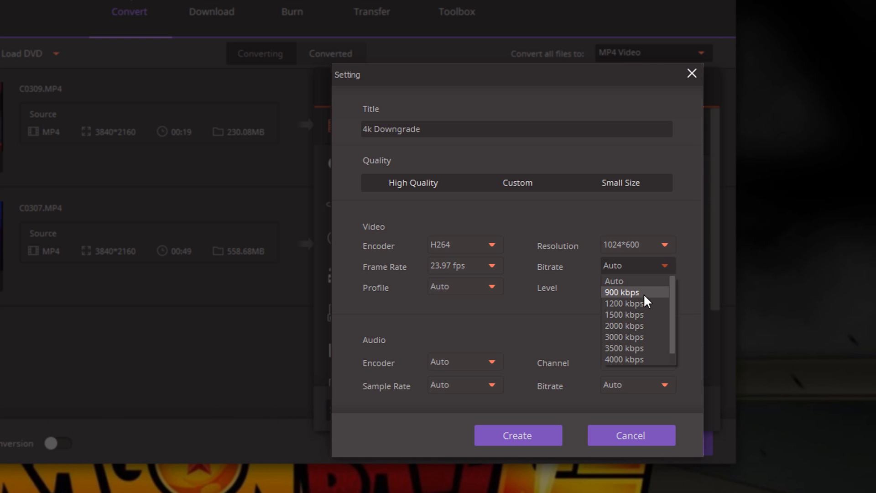
Step: Set the bitrate to 900 kbps, leave the encoding profile on Auto, and create the profile
{"action": "left_click", "coordinate": [622, 292]}
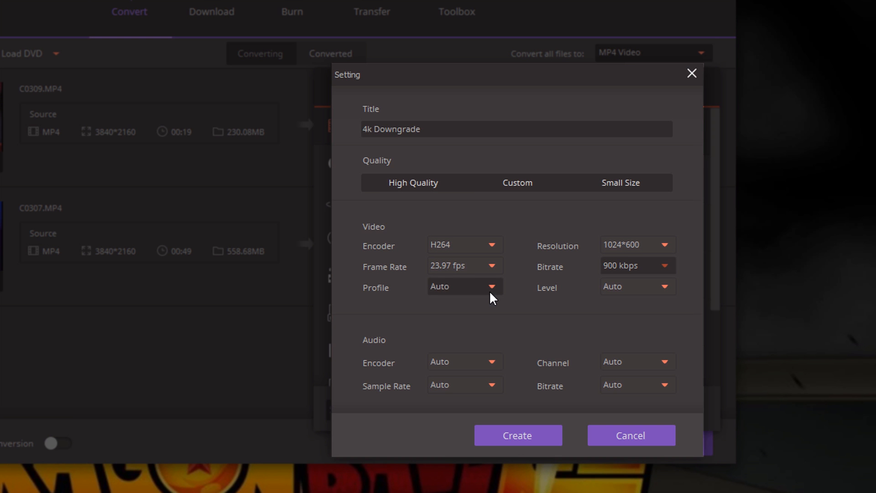
{"action": "left_click", "coordinate": [463, 286]}
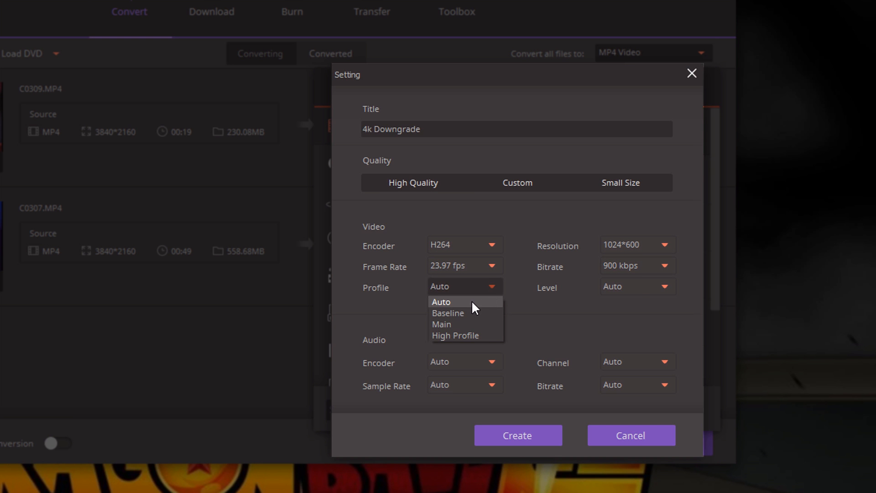
{"action": "left_click", "coordinate": [637, 286]}
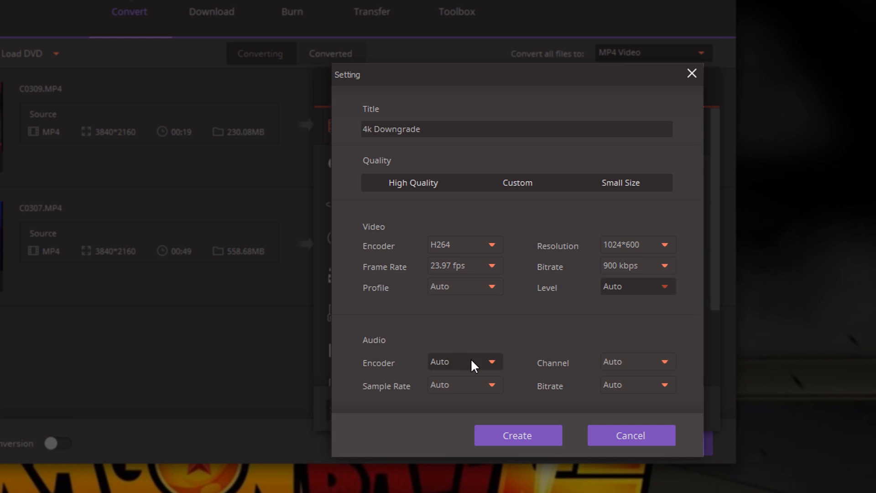
{"action": "mouse_move", "coordinate": [563, 339]}
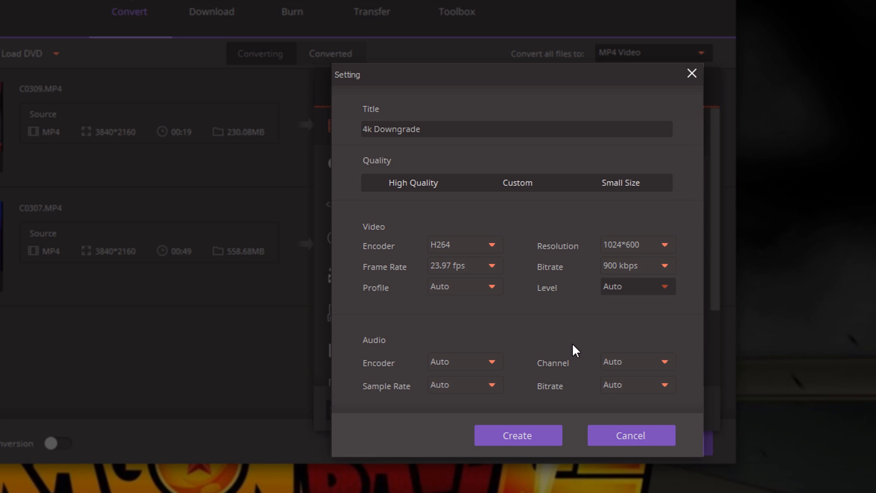
{"action": "left_click", "coordinate": [516, 183]}
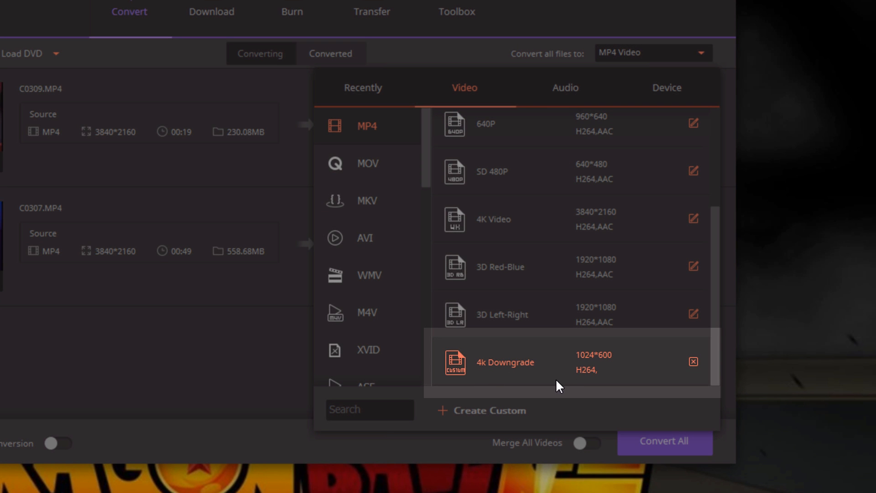
Step: Apply the 4k Downgrade 1024*600 profile to both C0309 and C0307
{"action": "left_click", "coordinate": [503, 362]}
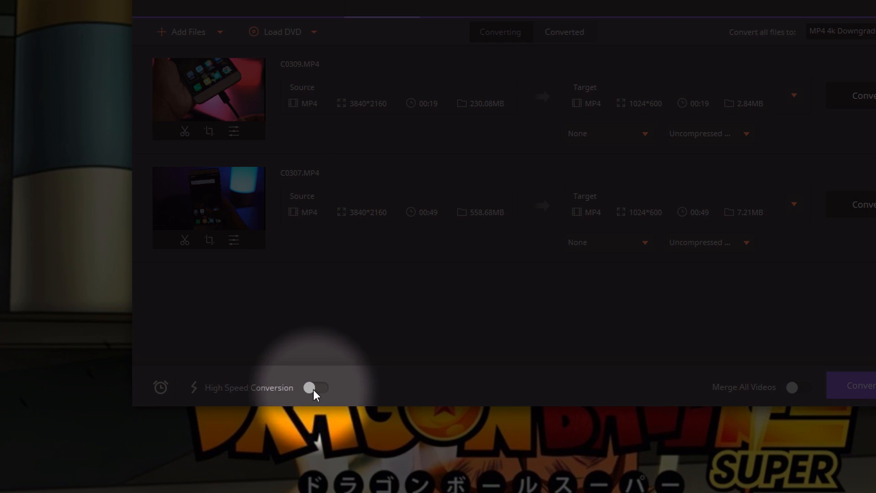
Step: Turn on High Speed Conversion and convert both clips into 1024*600 proxies
{"action": "left_click", "coordinate": [316, 387]}
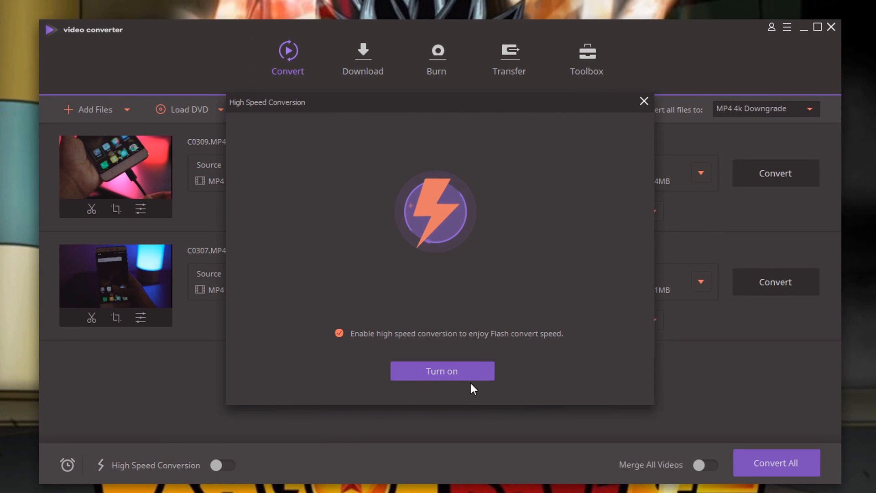
{"action": "left_click", "coordinate": [644, 102]}
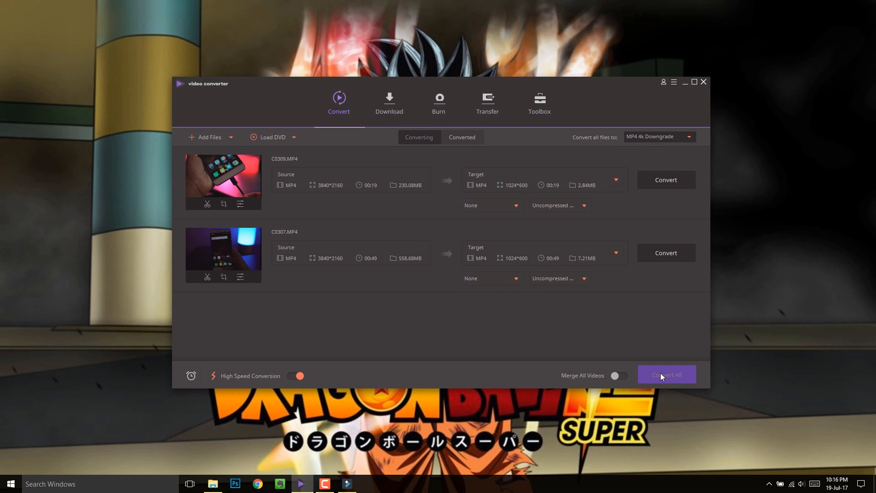
{"action": "left_click", "coordinate": [665, 374]}
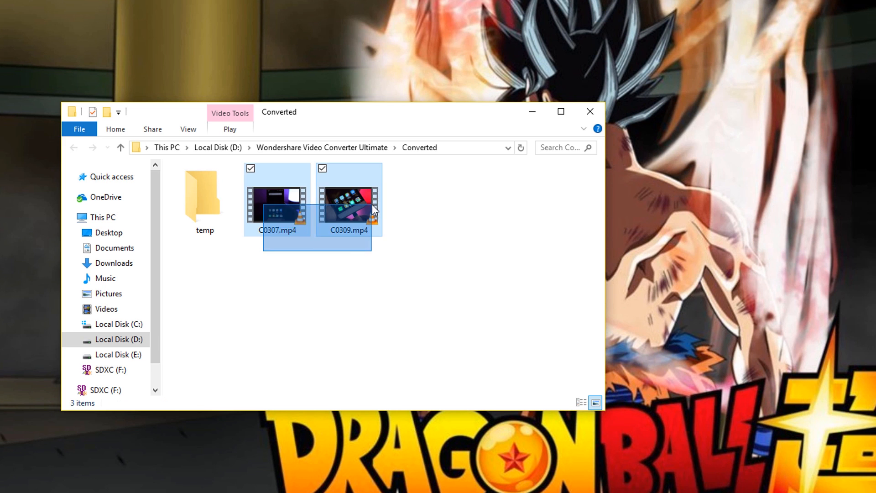
Step: Copy the proxies into 4k footages over the originals, renaming the in-use original to C0307b.MP4
{"action": "key", "text": "ctrl+c"}
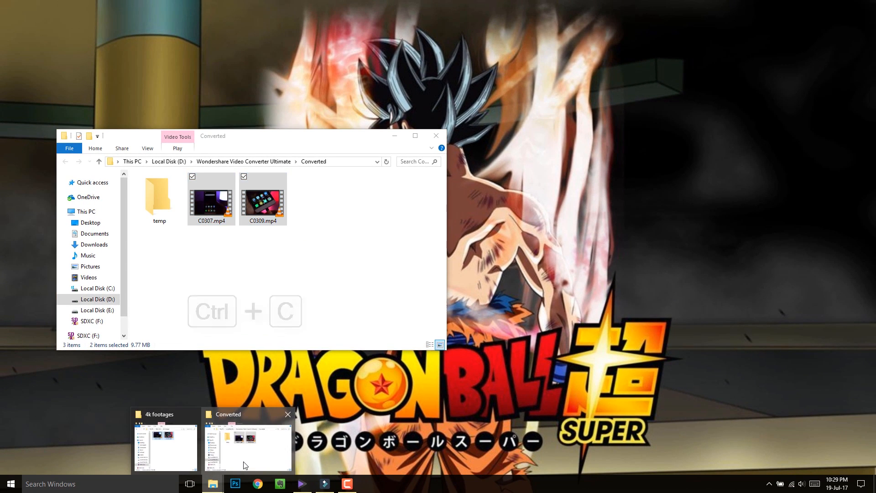
{"action": "left_click", "coordinate": [165, 445]}
{"action": "type", "text": "C0307b.MP4"}
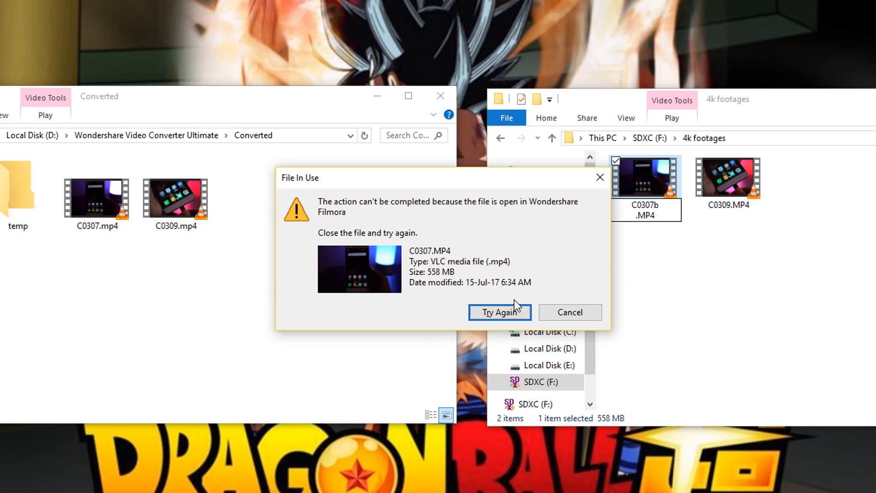
{"action": "left_click", "coordinate": [570, 312]}
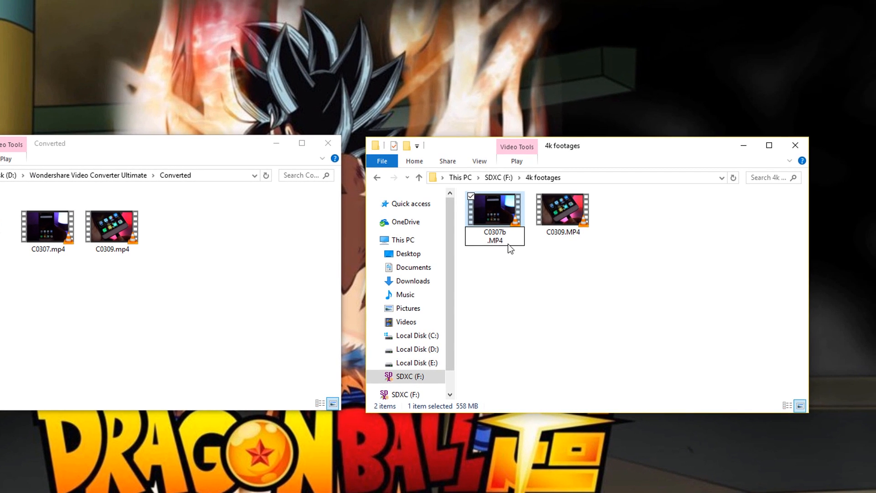
{"action": "left_click", "coordinate": [563, 210]}
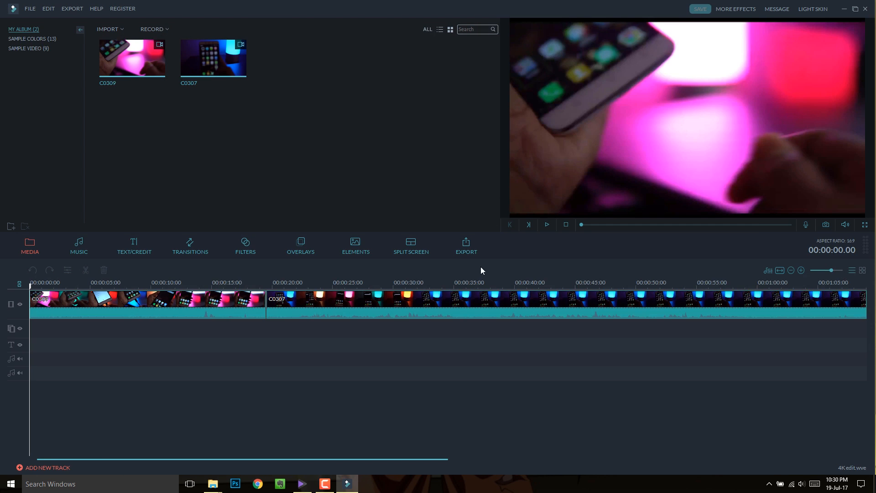
{"action": "right_click", "coordinate": [131, 57]}
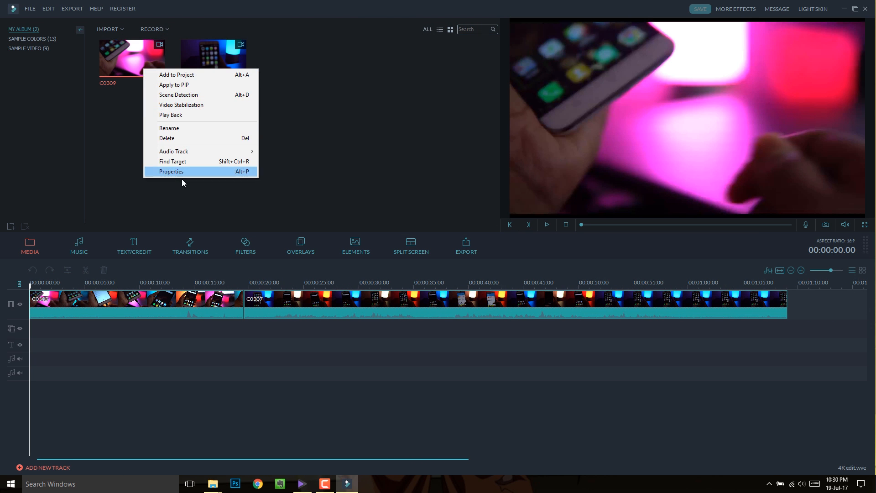
{"action": "left_click", "coordinate": [171, 171]}
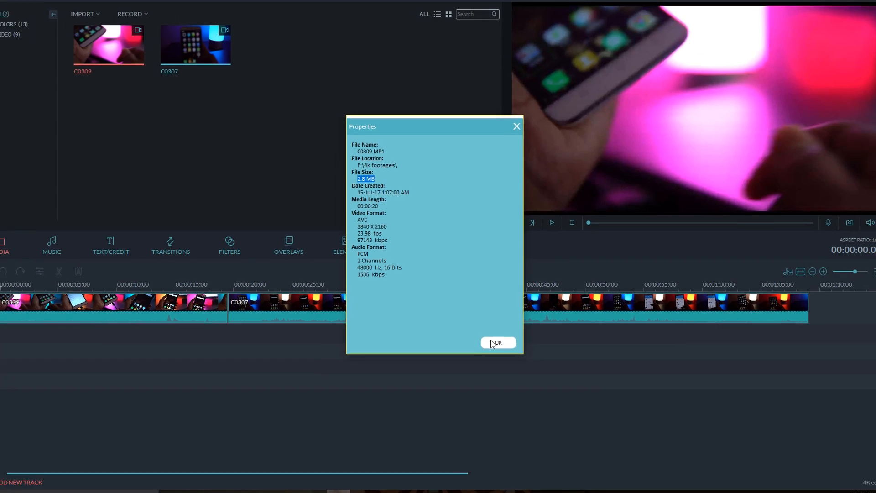
{"action": "left_click", "coordinate": [496, 342]}
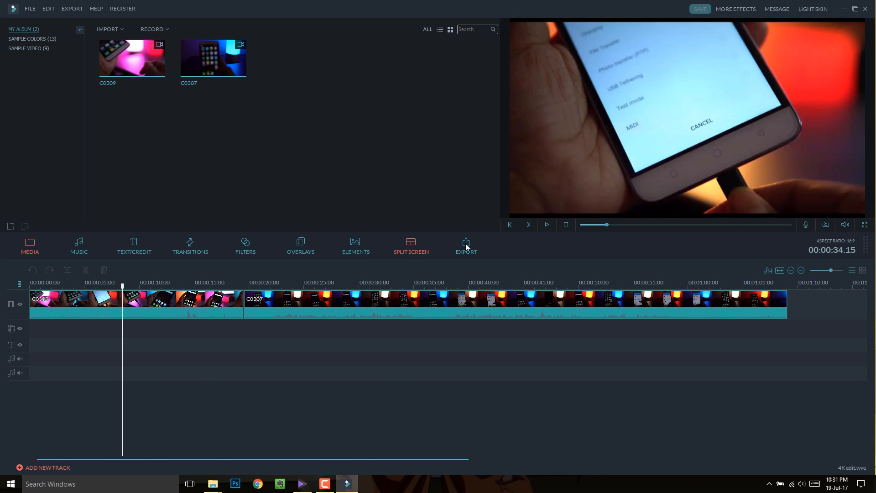
{"action": "left_click", "coordinate": [547, 225]}
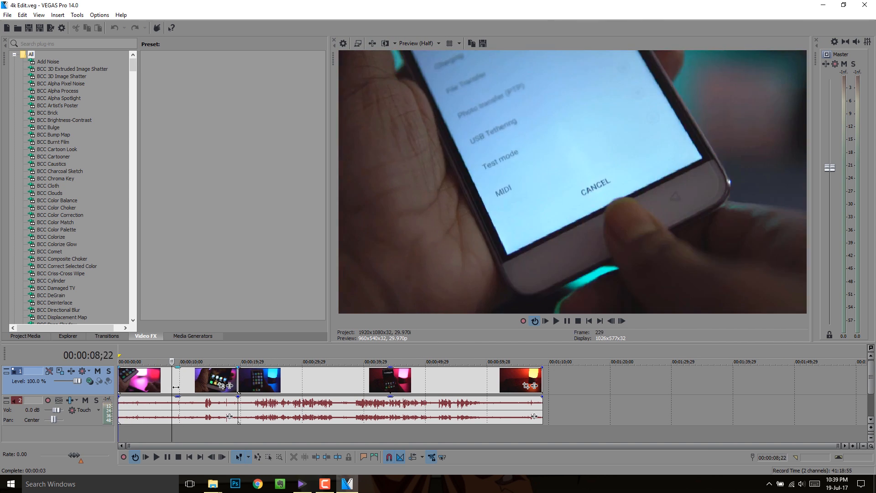
{"action": "left_click", "coordinate": [555, 321]}
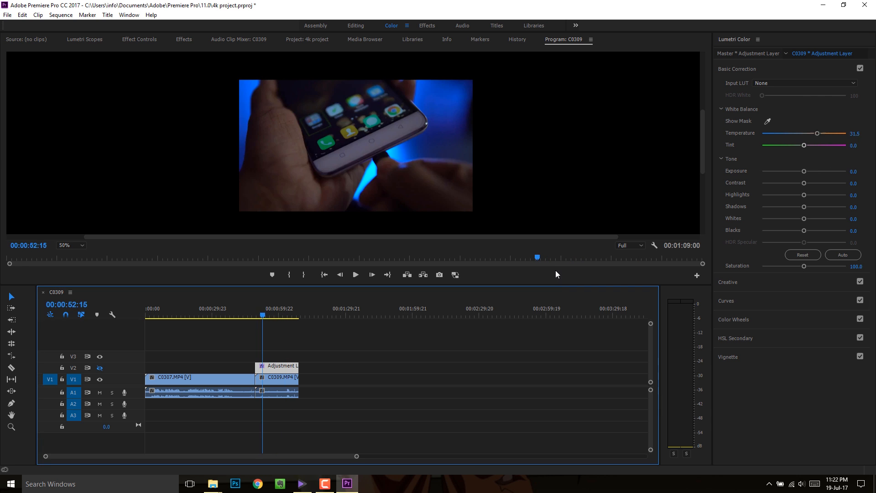
Step: Tweak the blacks on the adjustment layer's Lumetri grade, then switch Premiere to the Editing workspace
{"action": "left_click_drag", "start_coordinate": [815, 133], "coordinate": [805, 133]}
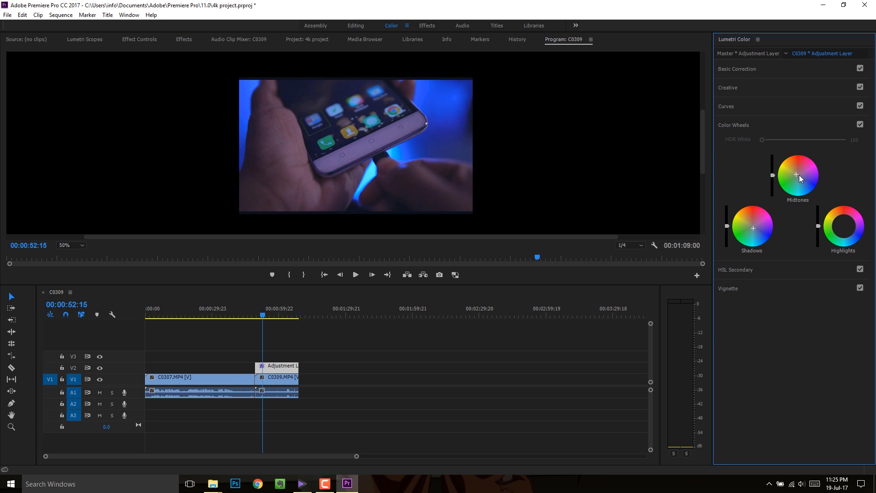
{"action": "left_click", "coordinate": [736, 69]}
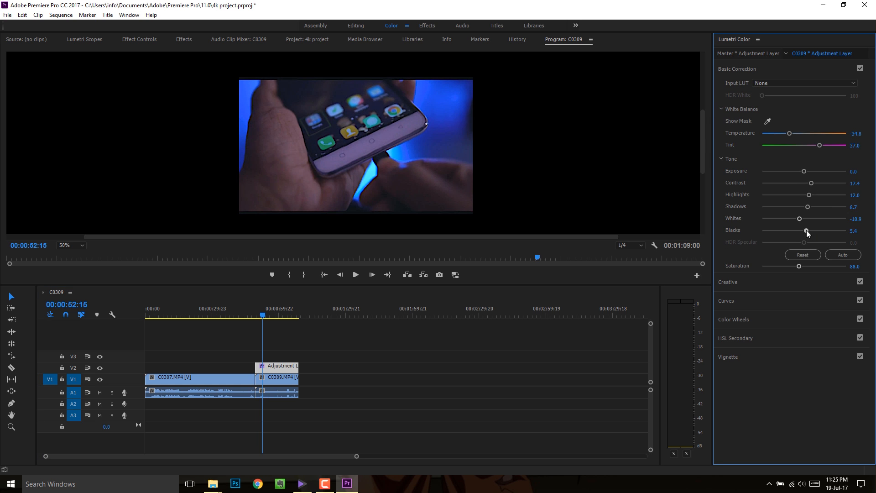
{"action": "left_click", "coordinate": [355, 26]}
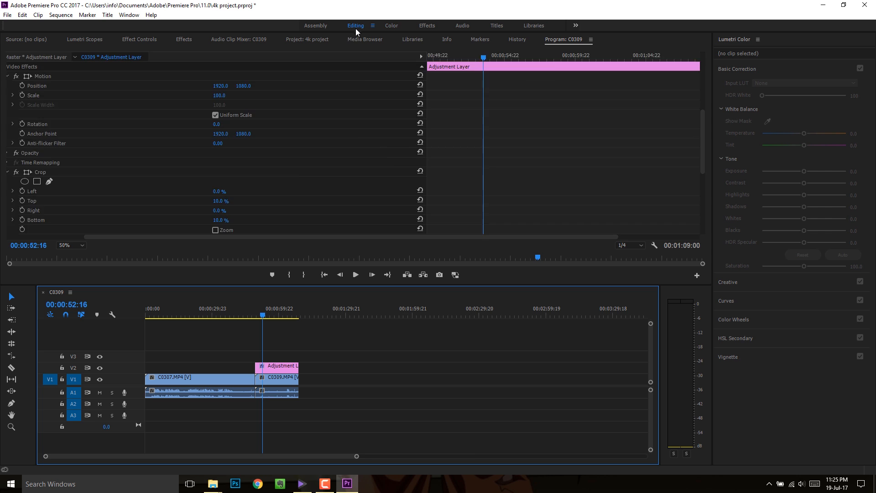
{"action": "left_click", "coordinate": [8, 15]}
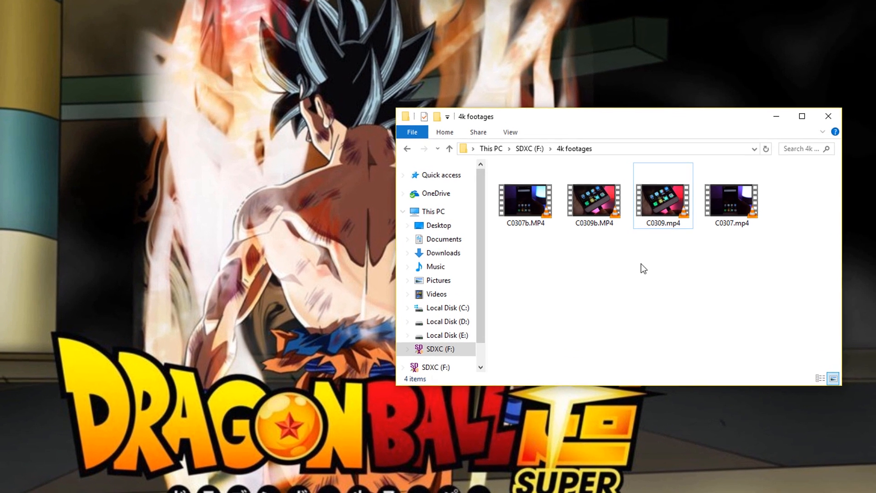
Step: Select the proxy clips C0309.mp4 and C0307.mp4 (9.77 MB total) in 4k footages, then leave the desktop showing
{"action": "right_click", "coordinate": [663, 195]}
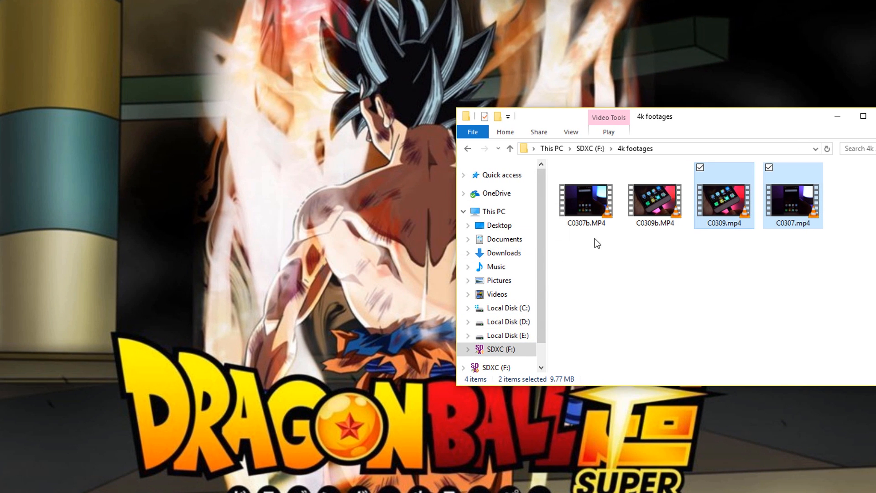
{"action": "key", "text": "Delete"}
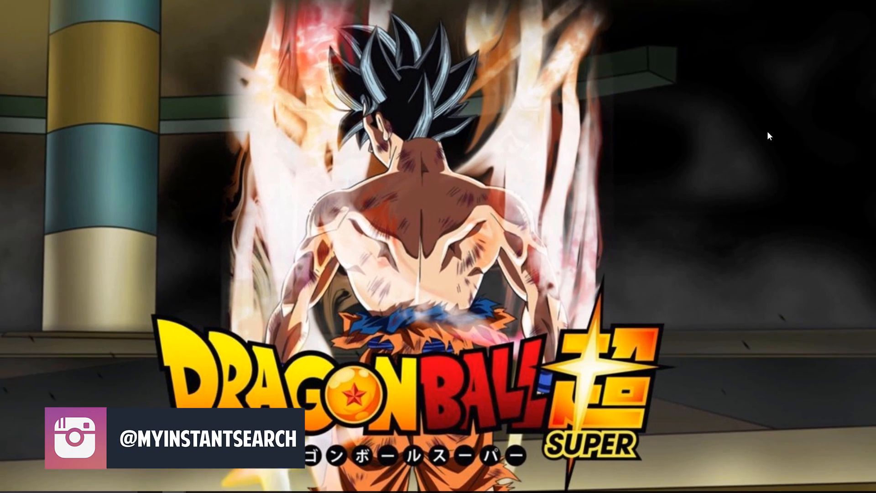
{"action": "left_click", "coordinate": [10, 484]}
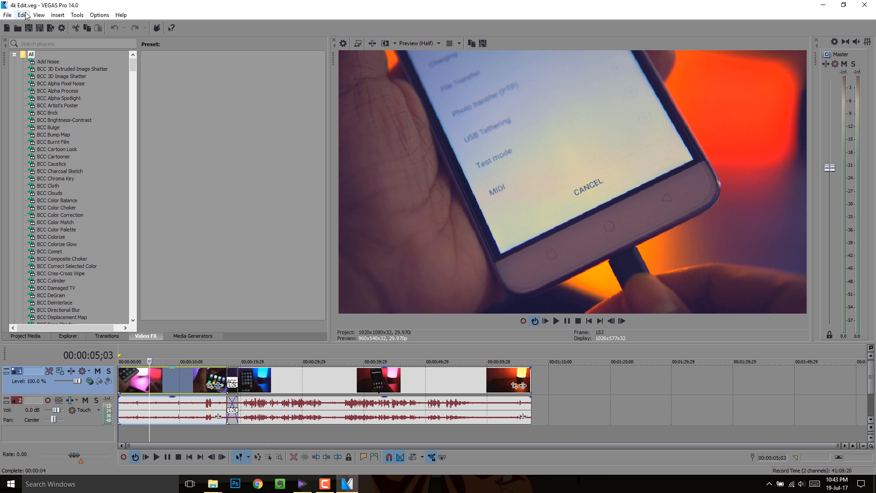
Step: In VEGAS Pro's Render As dialog, untick Show favorites only and scroll through every output format
{"action": "left_click", "coordinate": [8, 14]}
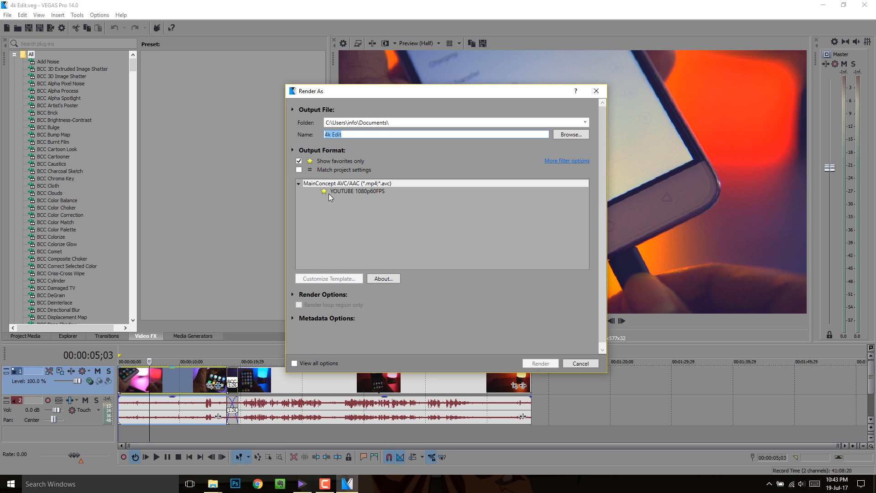
{"action": "left_click", "coordinate": [299, 160]}
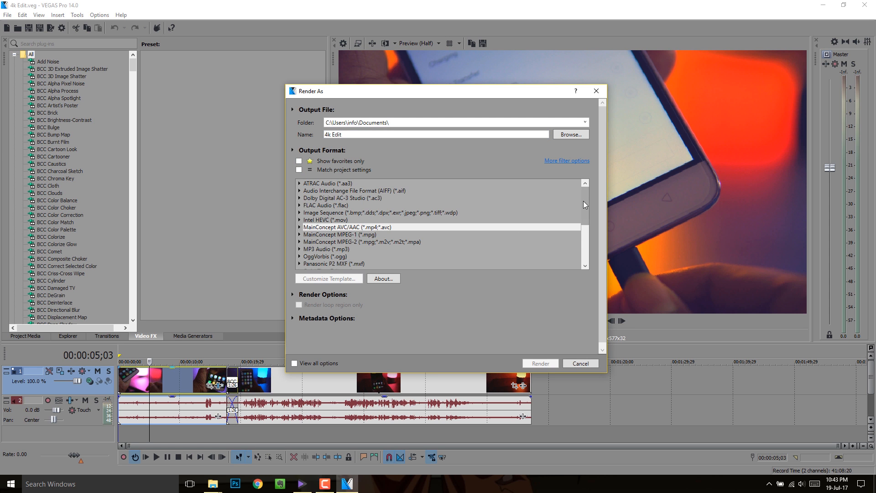
{"action": "scroll", "scroll_direction": "down", "scroll_amount": 3}
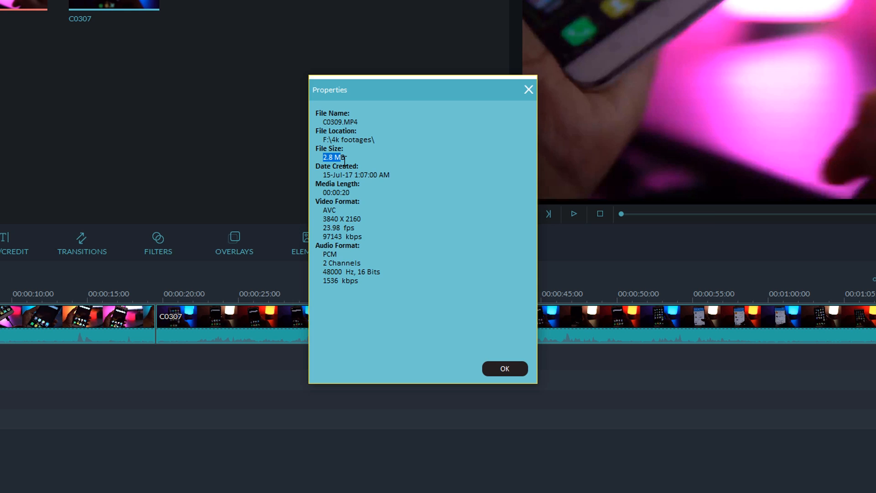
{"action": "left_click", "coordinate": [504, 368]}
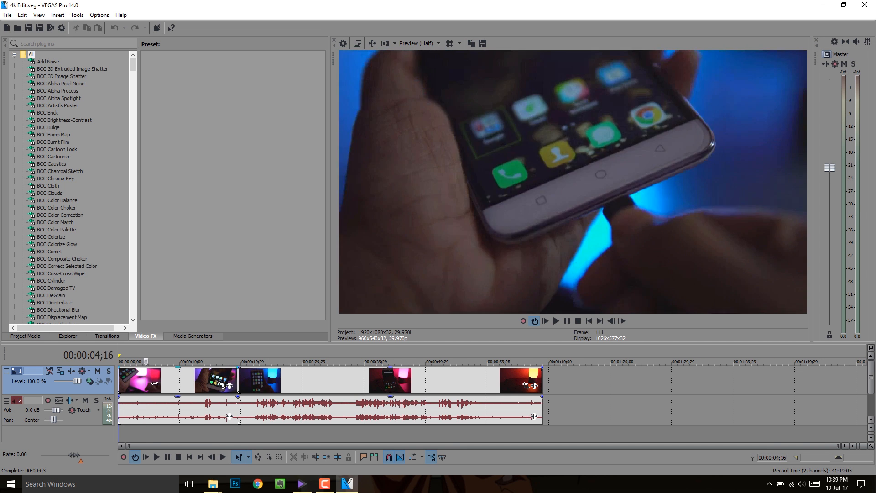
Step: Play the 4k Edit project timeline briefly and pause it
{"action": "left_click", "coordinate": [544, 320]}
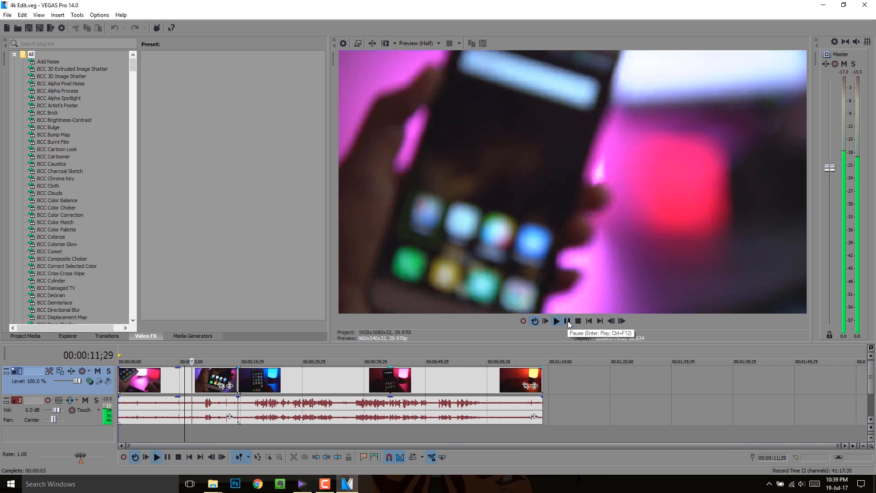
{"action": "left_click", "coordinate": [555, 321]}
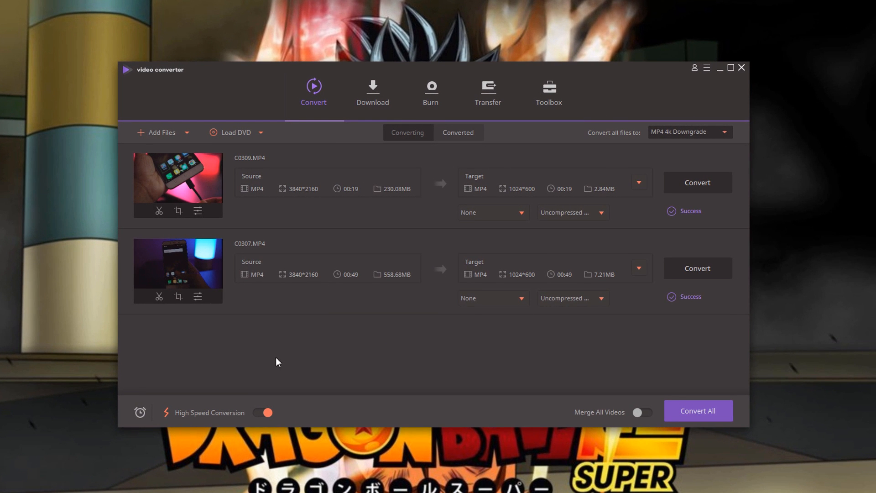
{"action": "mouse_move", "coordinate": [396, 120]}
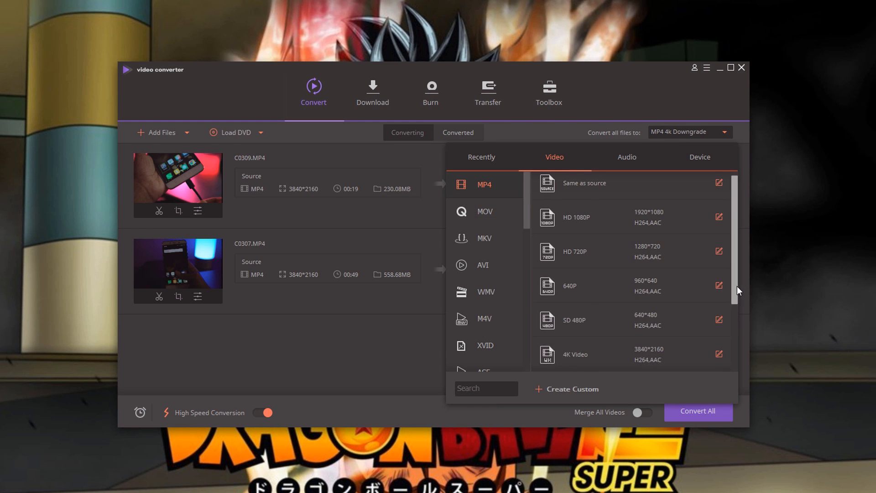
{"action": "left_click", "coordinate": [699, 157]}
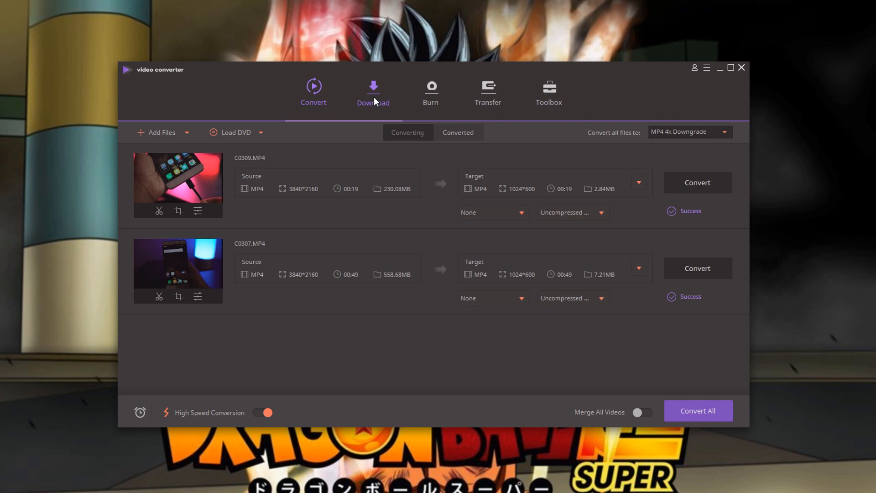
Step: Tour the Download and Burn sections, ending on the Toolbox of media and assistant tools
{"action": "left_click", "coordinate": [372, 92]}
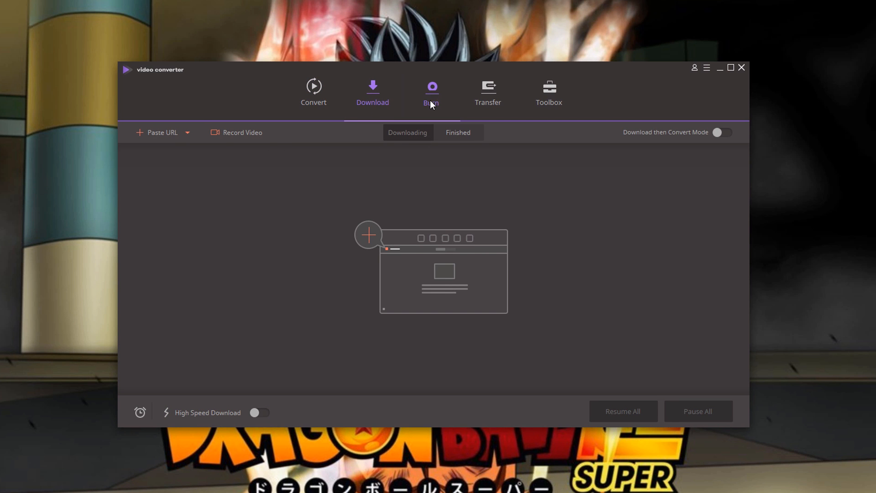
{"action": "left_click", "coordinate": [429, 92]}
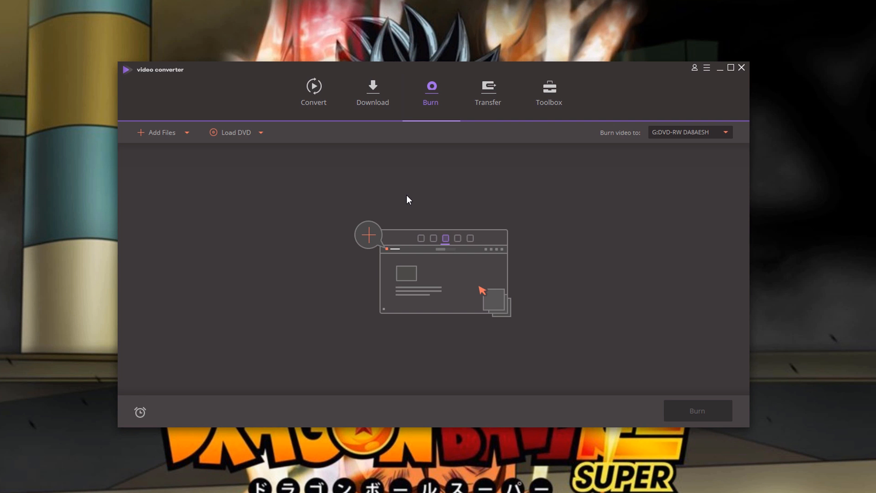
{"action": "mouse_move", "coordinate": [487, 93]}
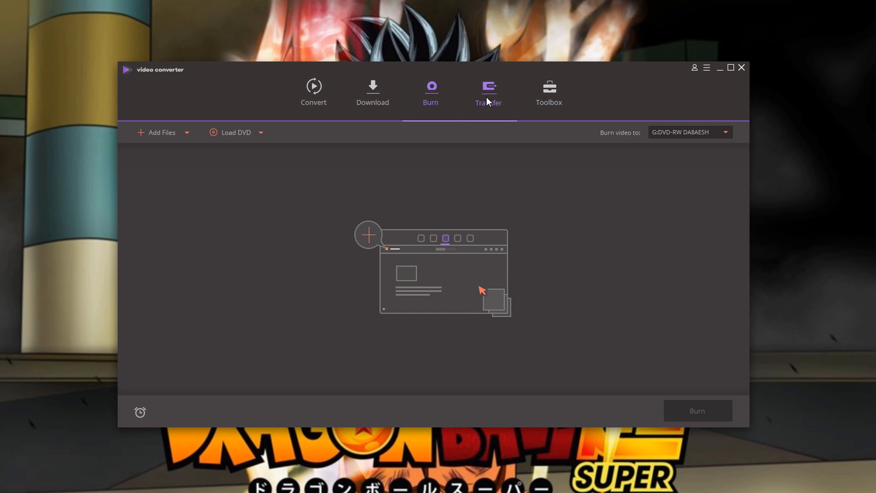
{"action": "left_click", "coordinate": [549, 92]}
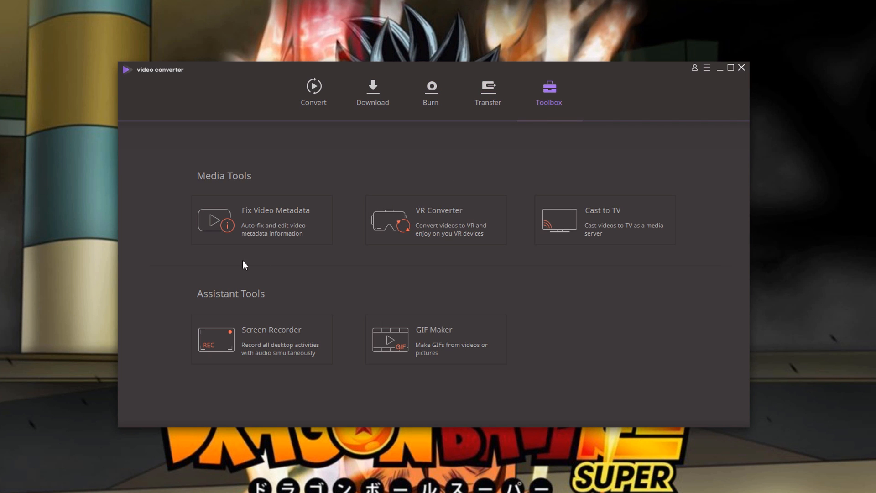
Step: Peek at Fix Video Metadata, cancel it, and return to the Convert queue showing both successful 1024*600 clips
{"action": "left_click", "coordinate": [262, 220]}
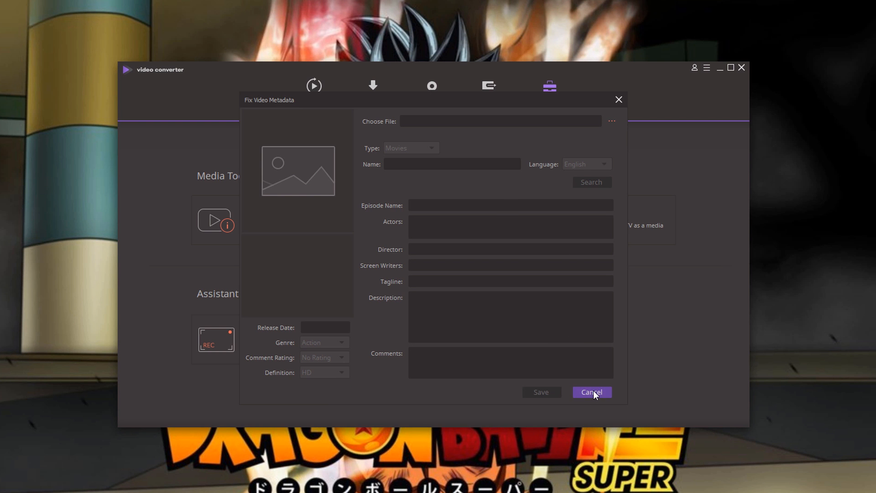
{"action": "left_click", "coordinate": [590, 391]}
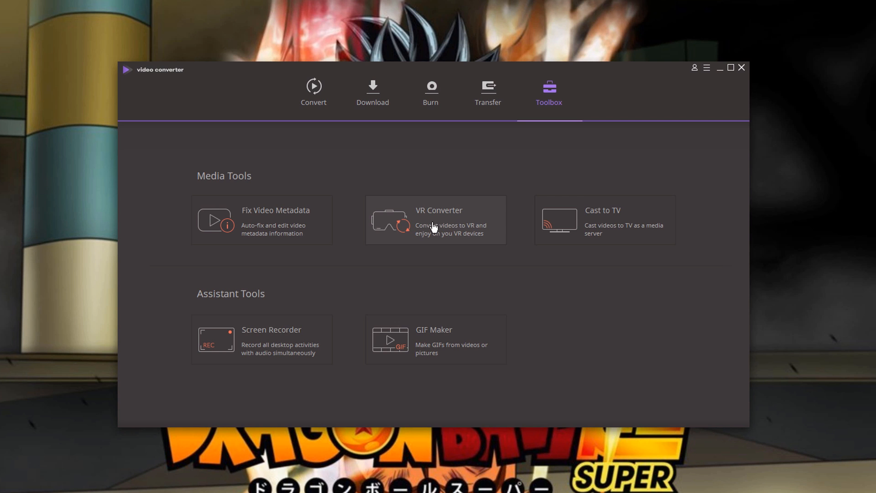
{"action": "mouse_move", "coordinate": [426, 241]}
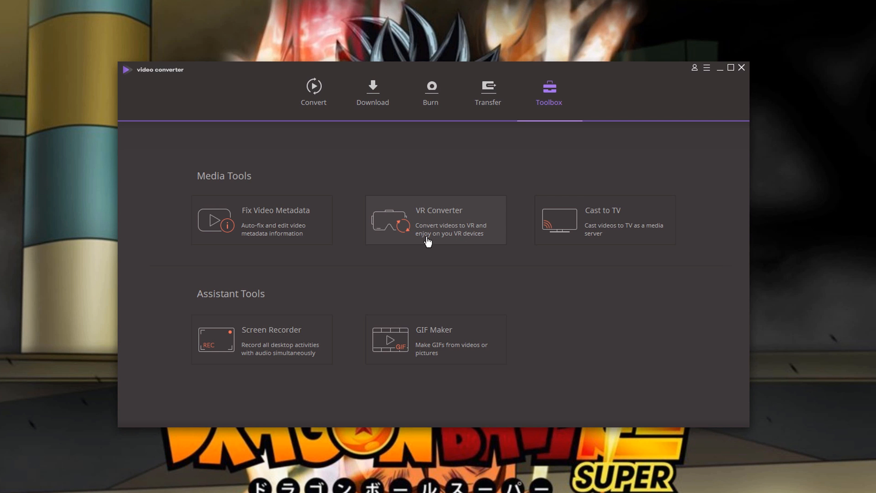
{"action": "mouse_move", "coordinate": [486, 247]}
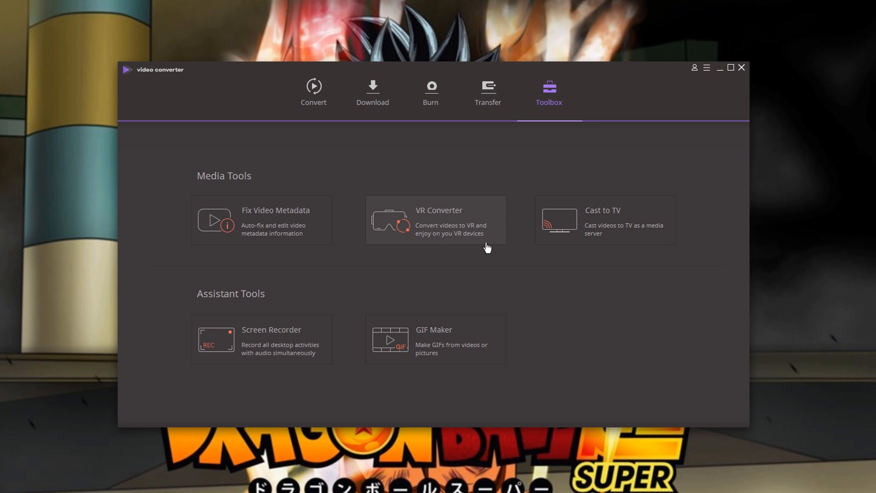
{"action": "mouse_move", "coordinate": [493, 238]}
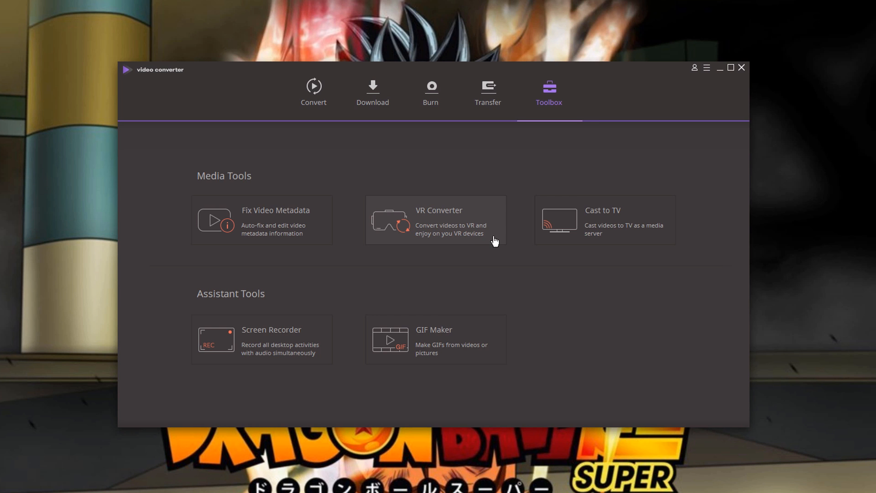
{"action": "mouse_move", "coordinate": [551, 245]}
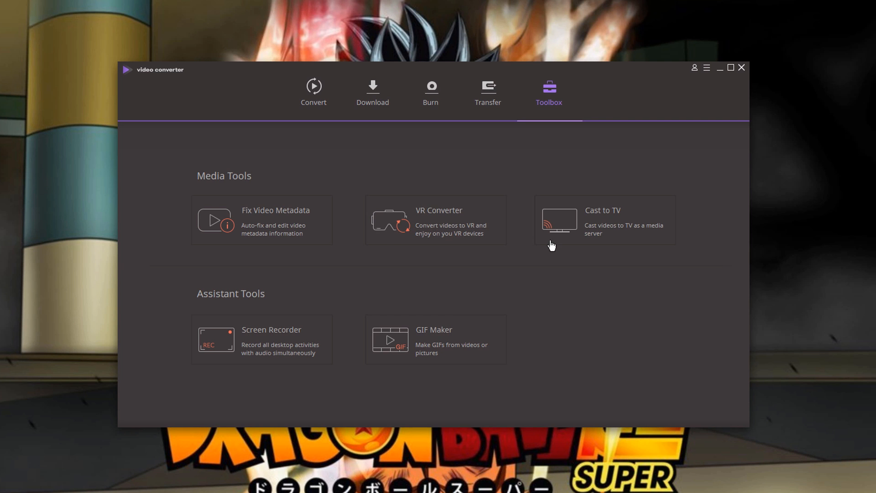
{"action": "mouse_move", "coordinate": [616, 243]}
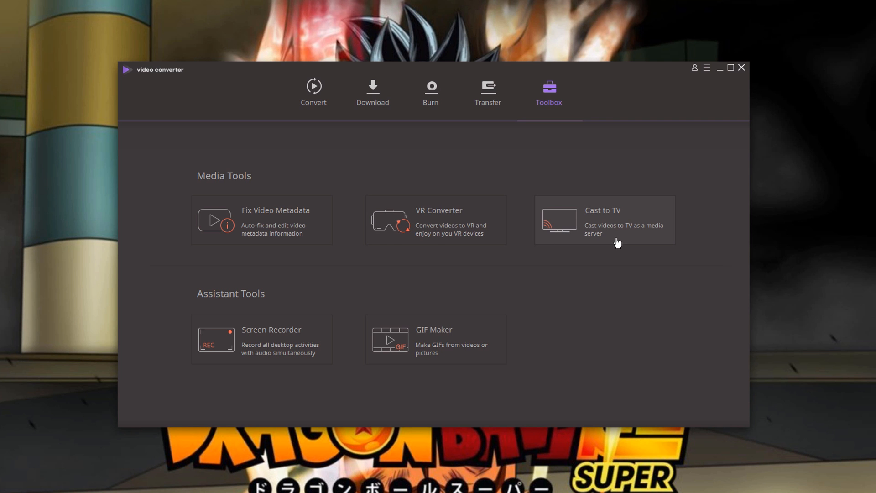
{"action": "mouse_move", "coordinate": [620, 245]}
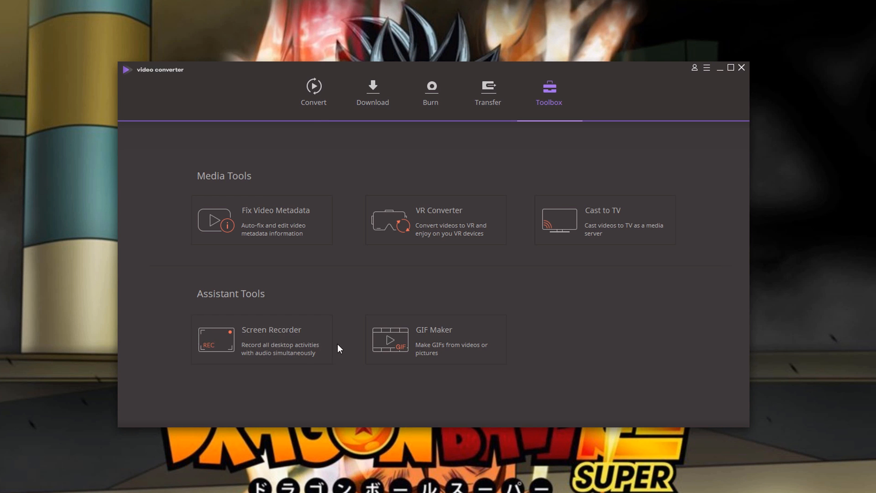
{"action": "mouse_move", "coordinate": [414, 355]}
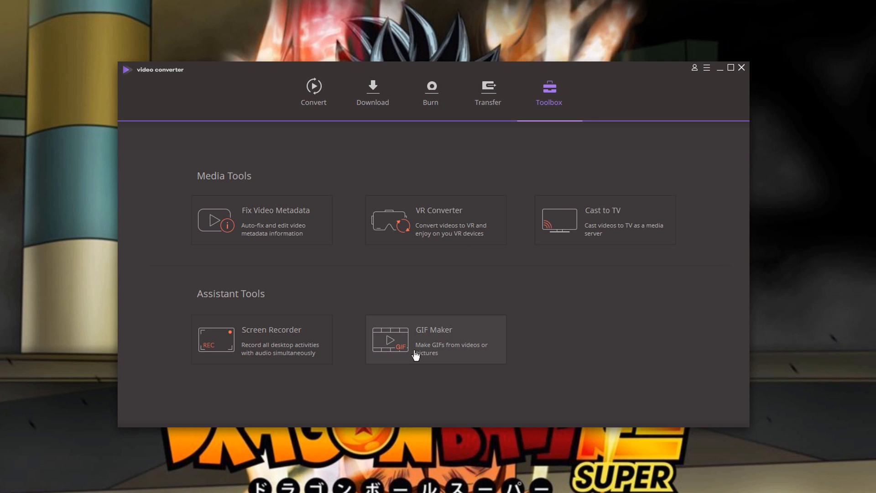
{"action": "mouse_move", "coordinate": [753, 98]}
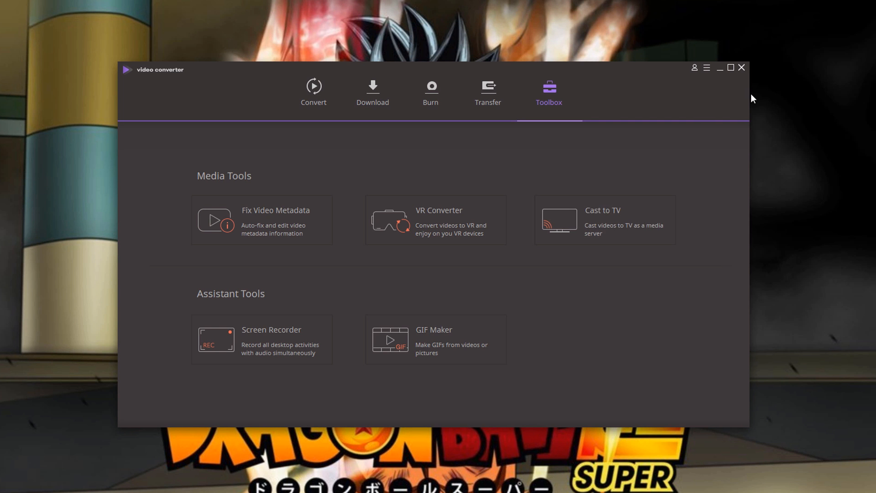
{"action": "left_click", "coordinate": [313, 93]}
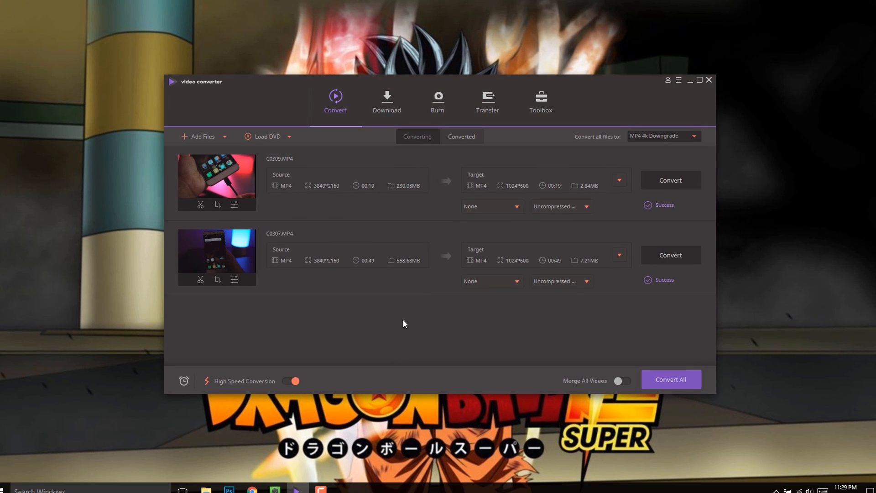